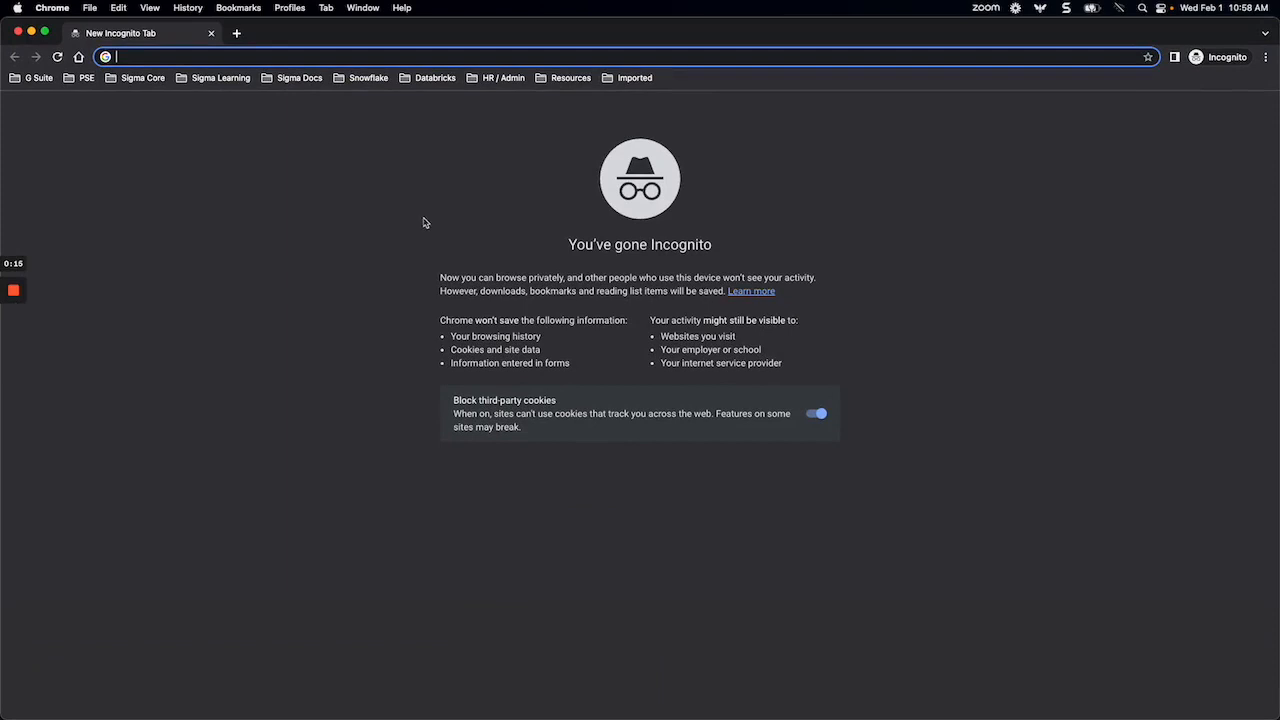
- Sign in to the Databricks workspace via the Koantek Admin Console bookmark using saved credentials
left_click(436, 76)
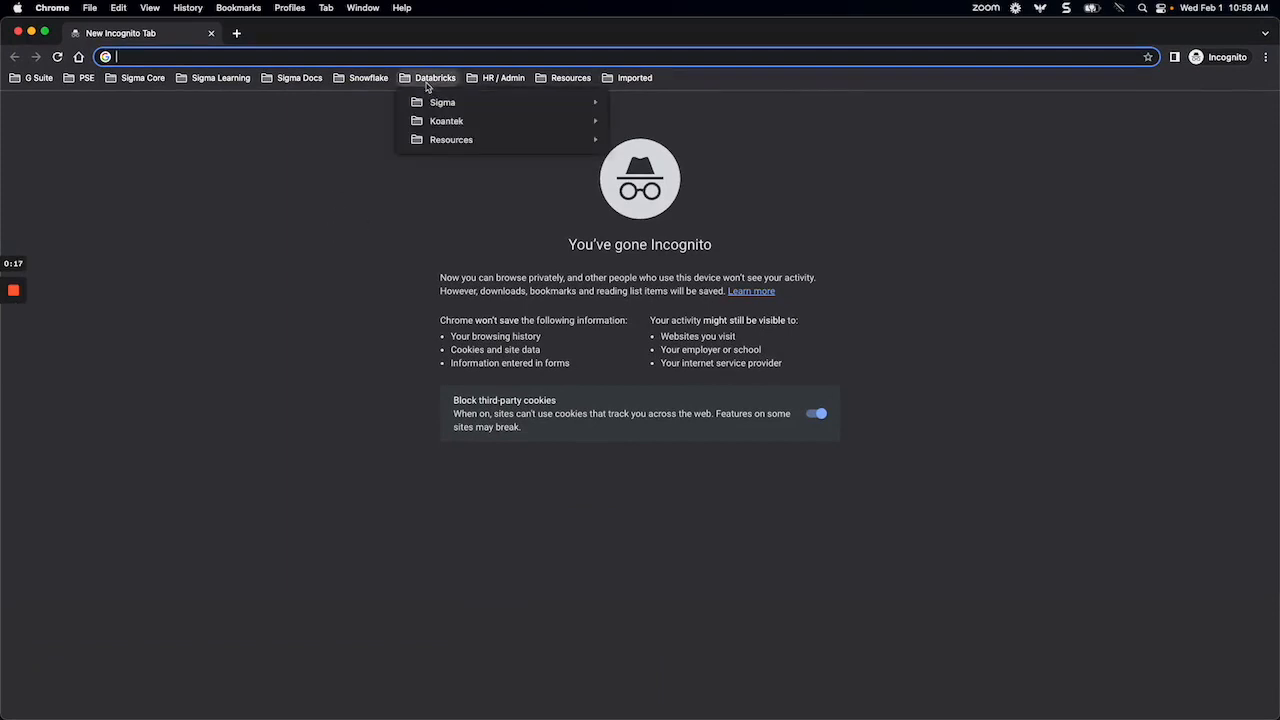
mouse_move(446, 122)
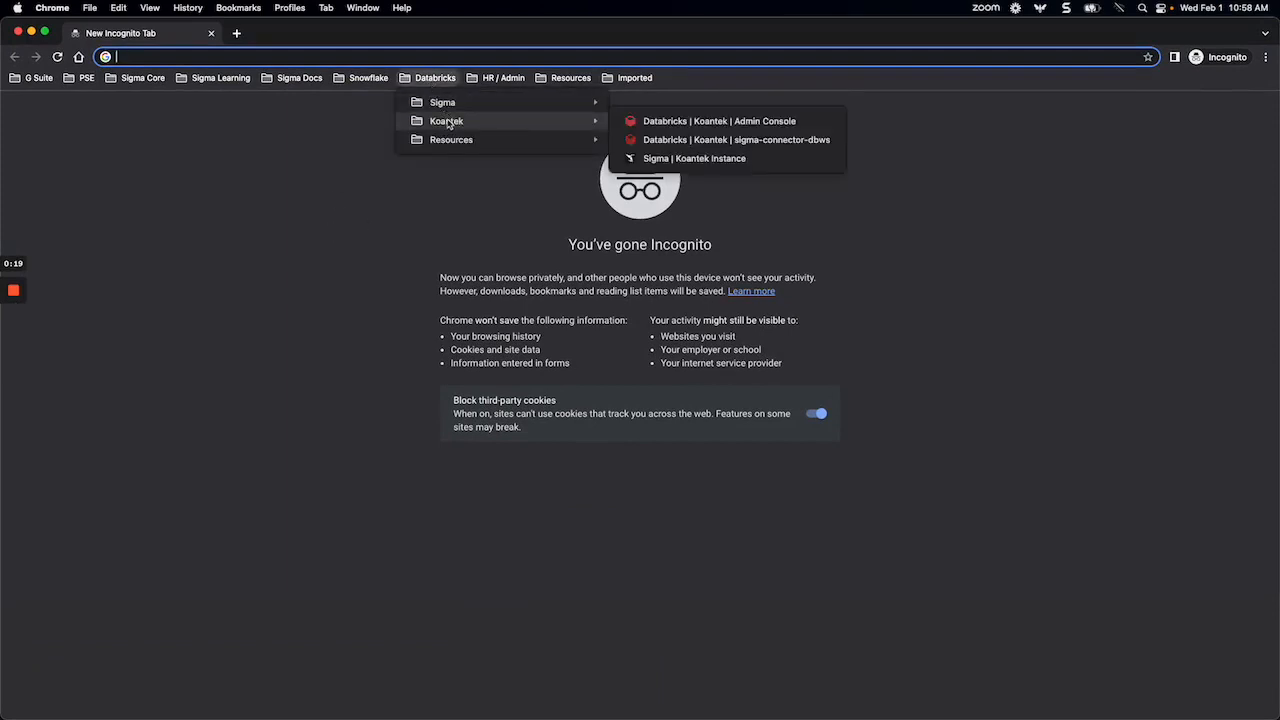
left_click(716, 120)
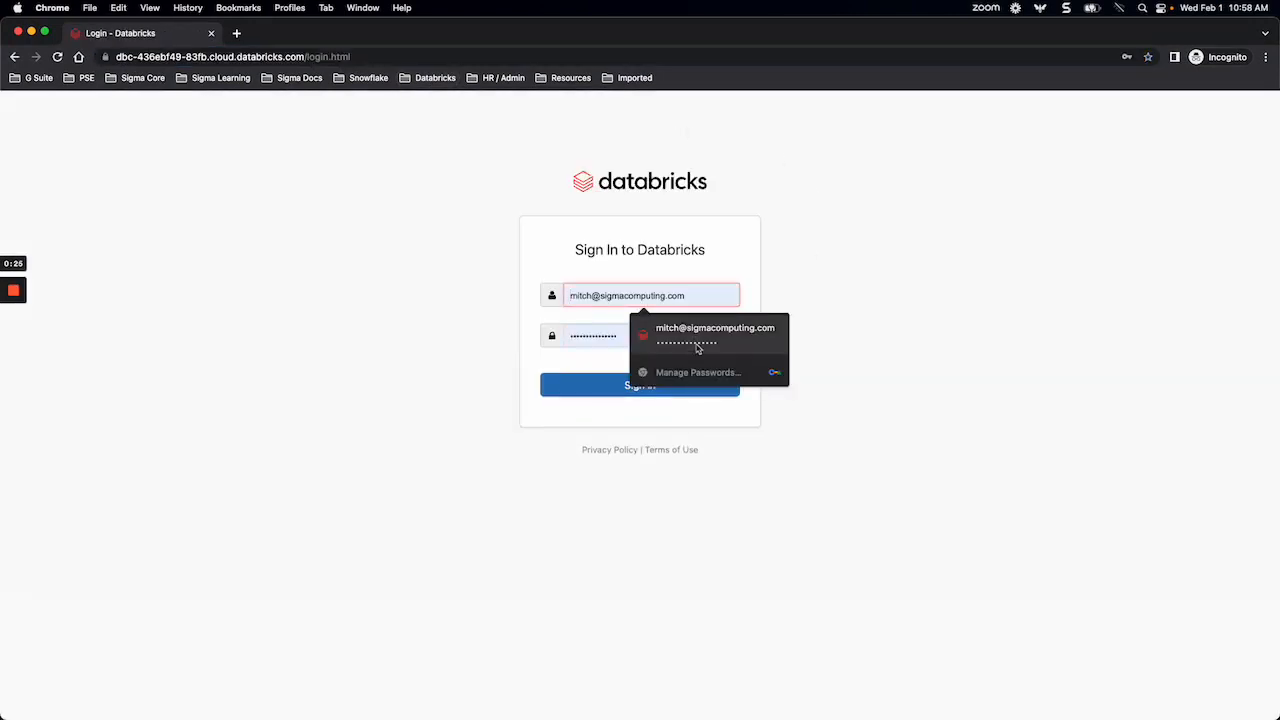
left_click(714, 336)
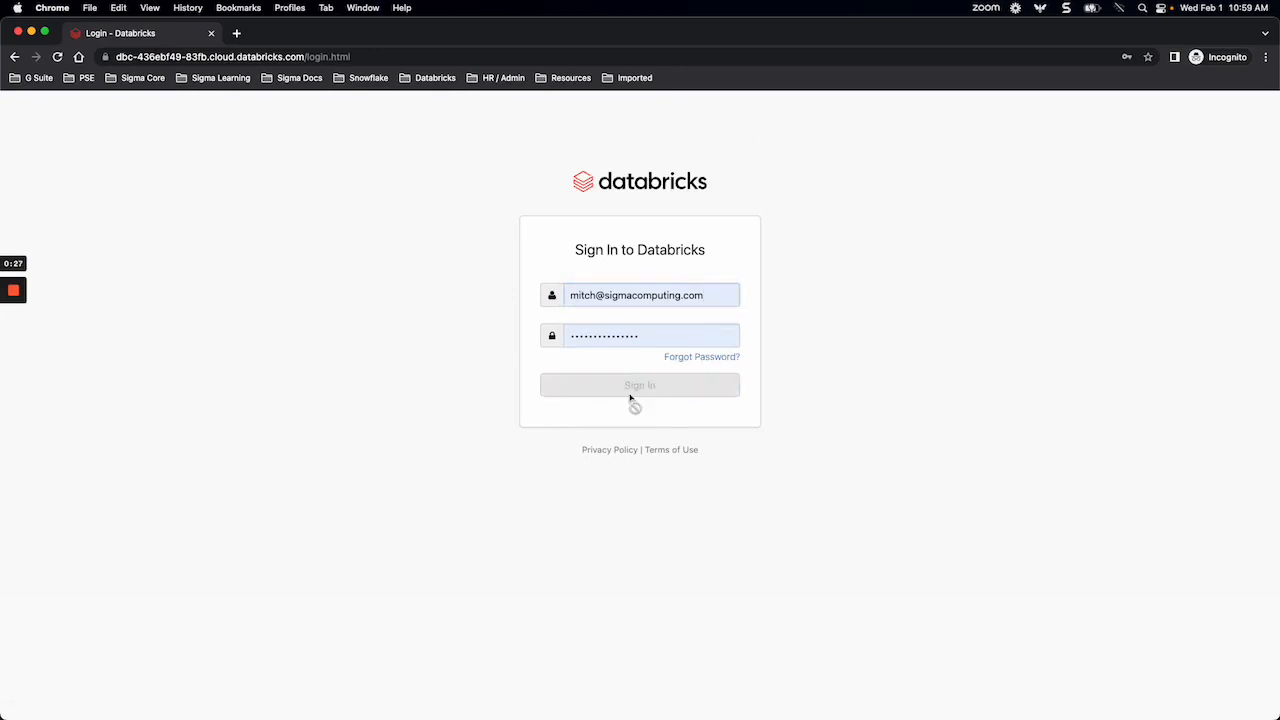
left_click(640, 384)
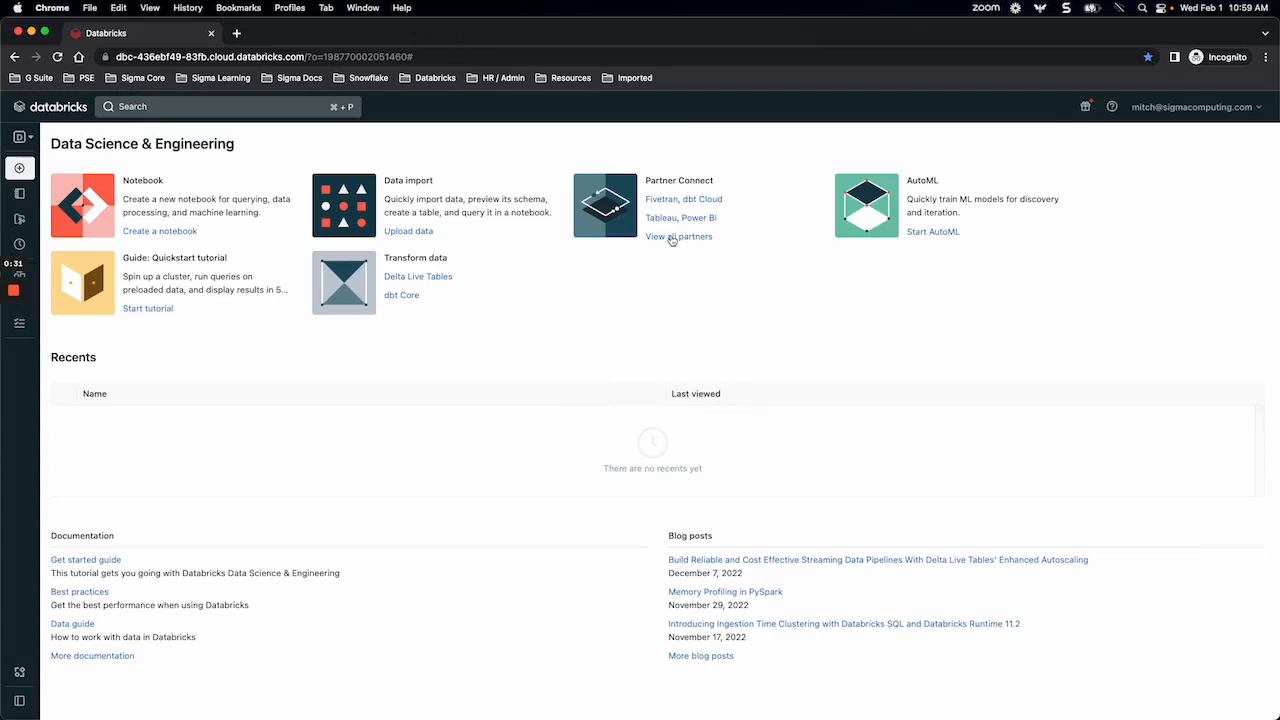
mouse_move(520, 196)
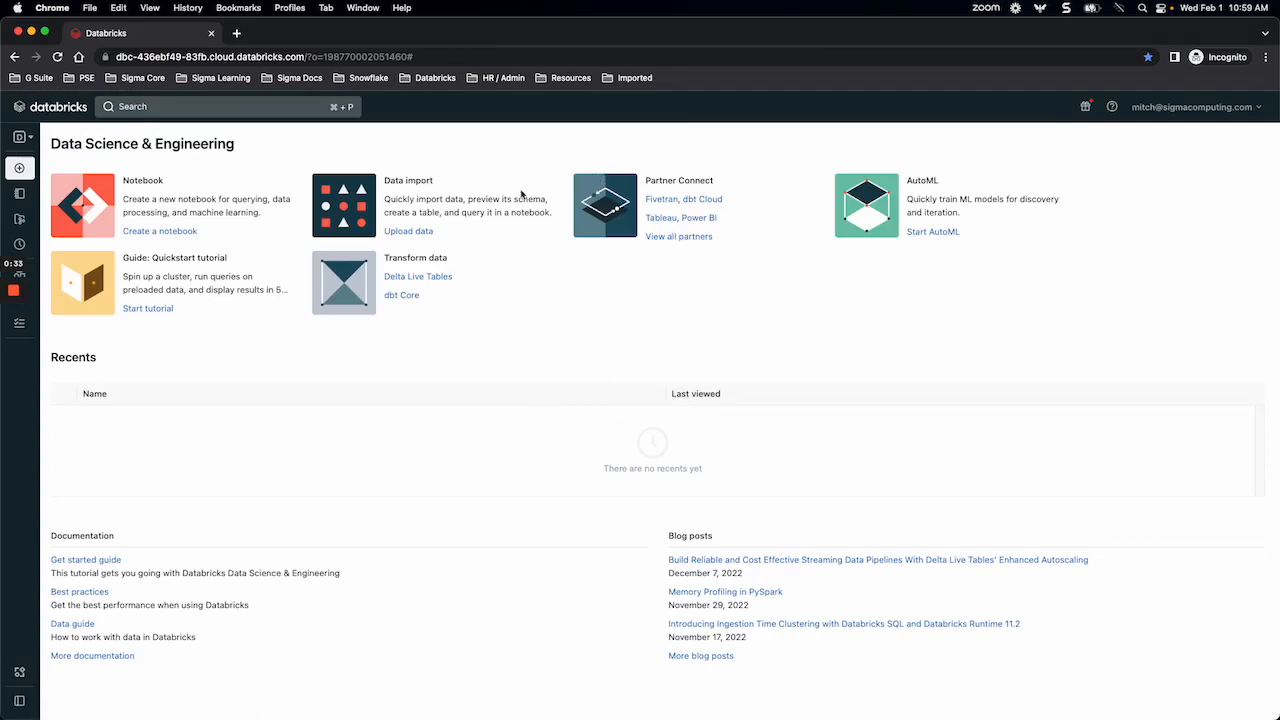
- Navigate from the sidebar to the Partner Connect page of partner solutions
left_click(20, 136)
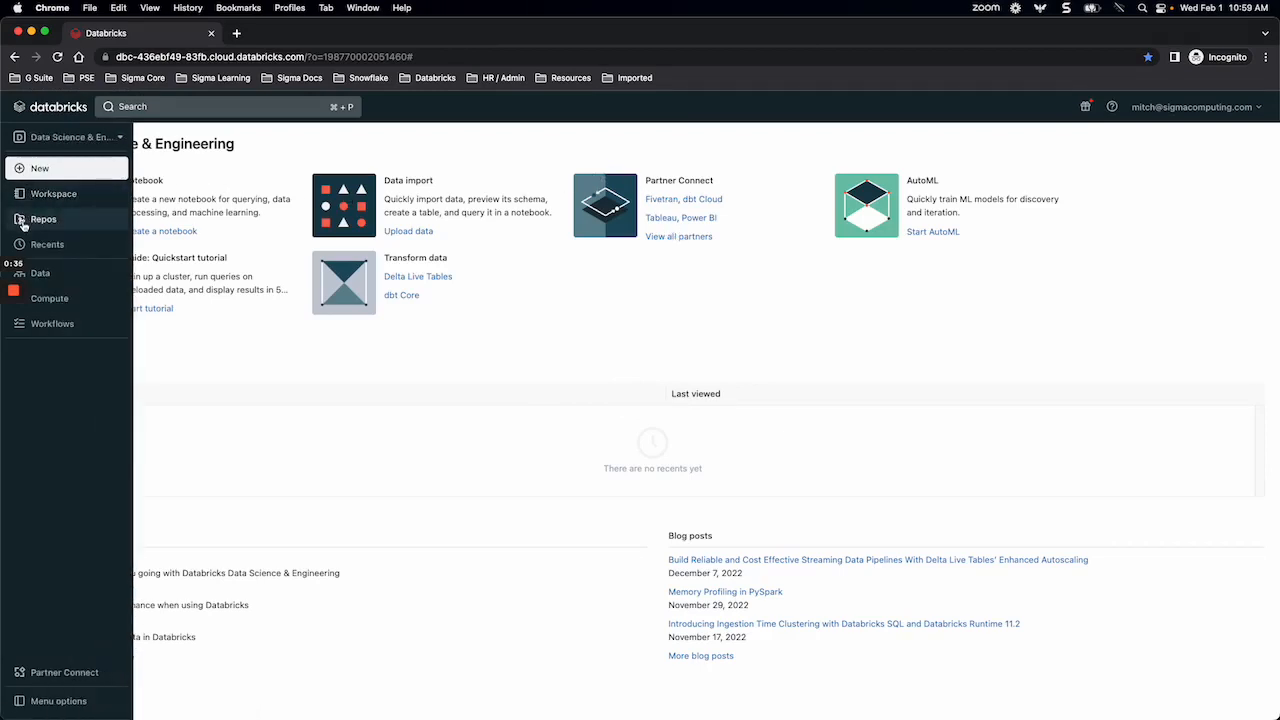
mouse_move(40, 272)
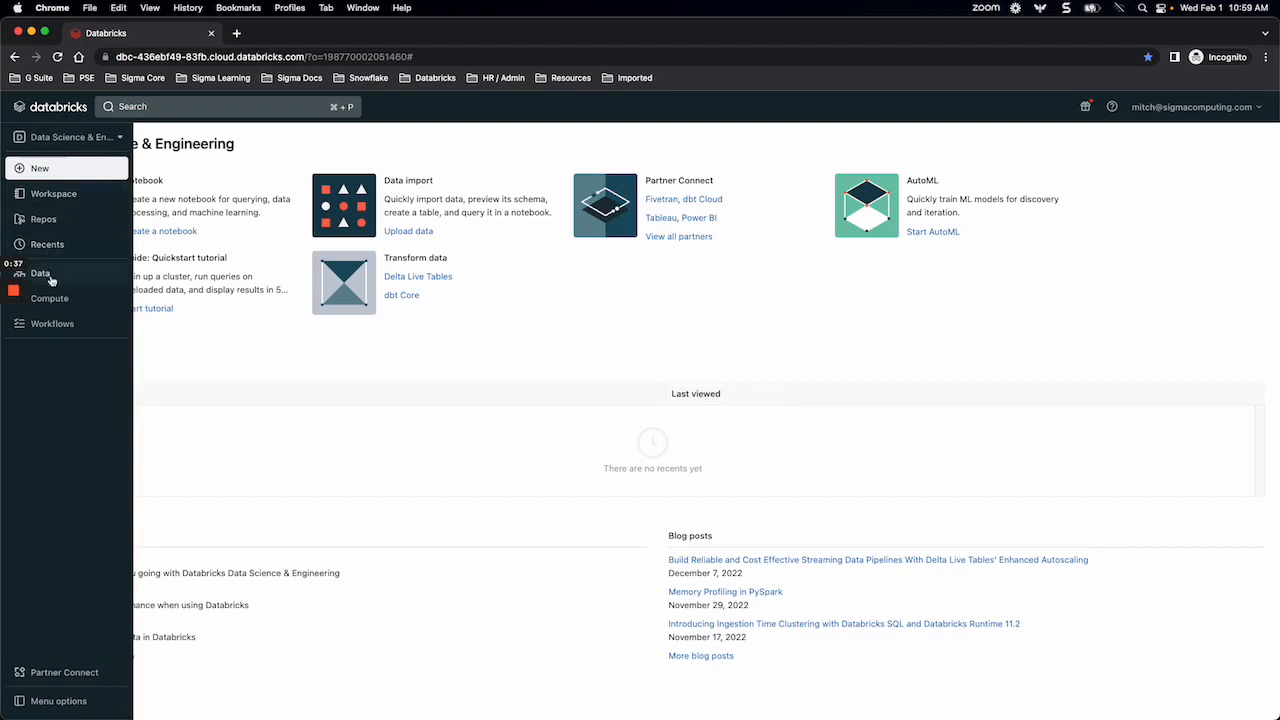
mouse_move(56, 672)
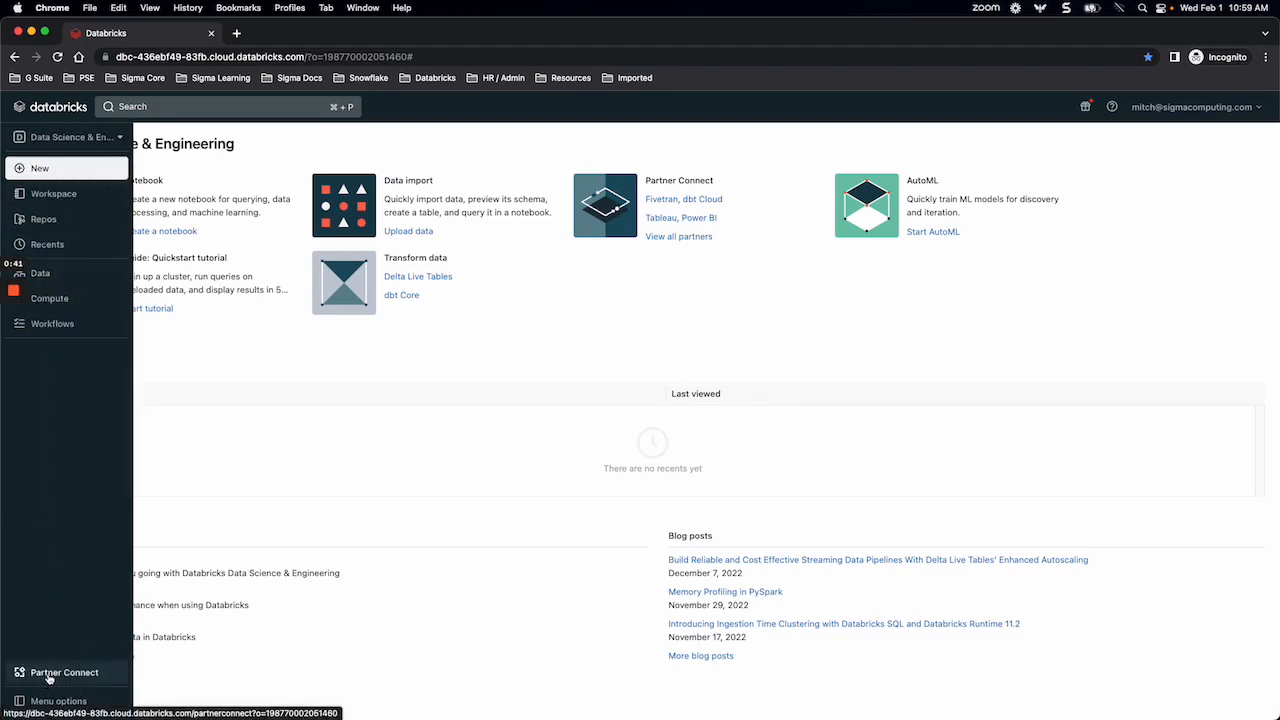
left_click(64, 672)
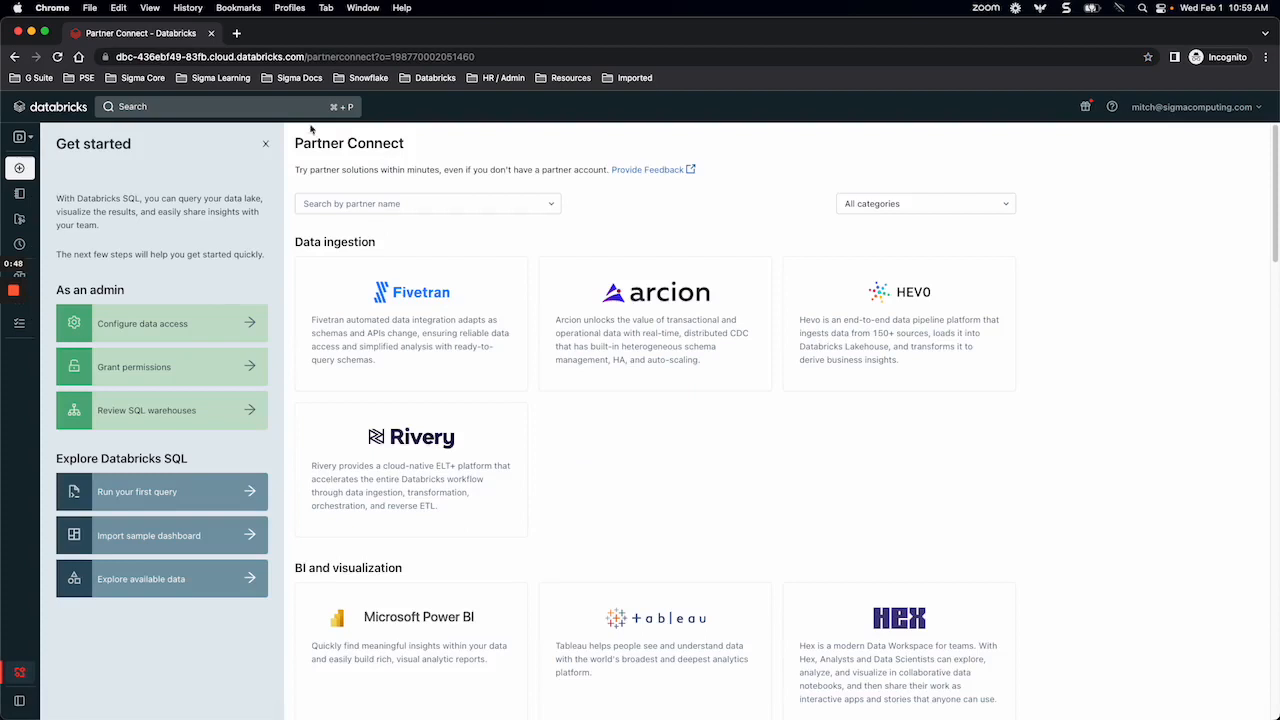
- Dismiss the Get started panel and choose the Sigma tile under BI and visualization
left_click(264, 144)
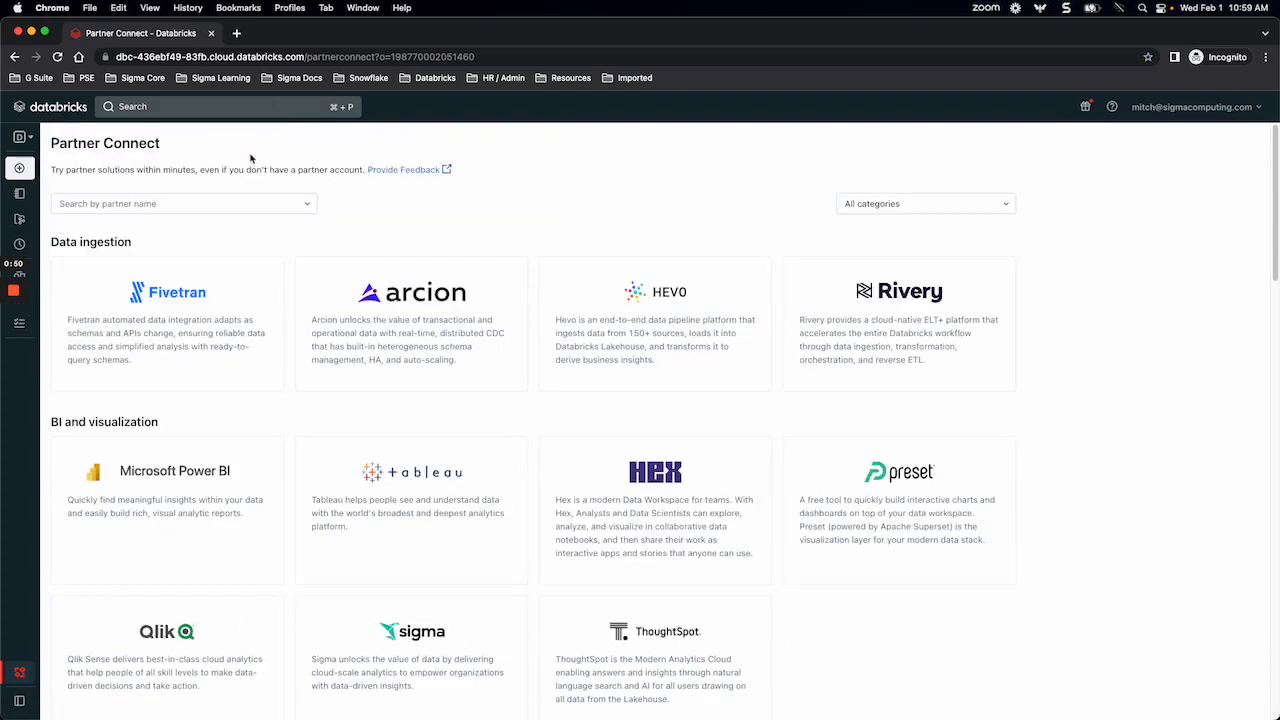
mouse_move(516, 236)
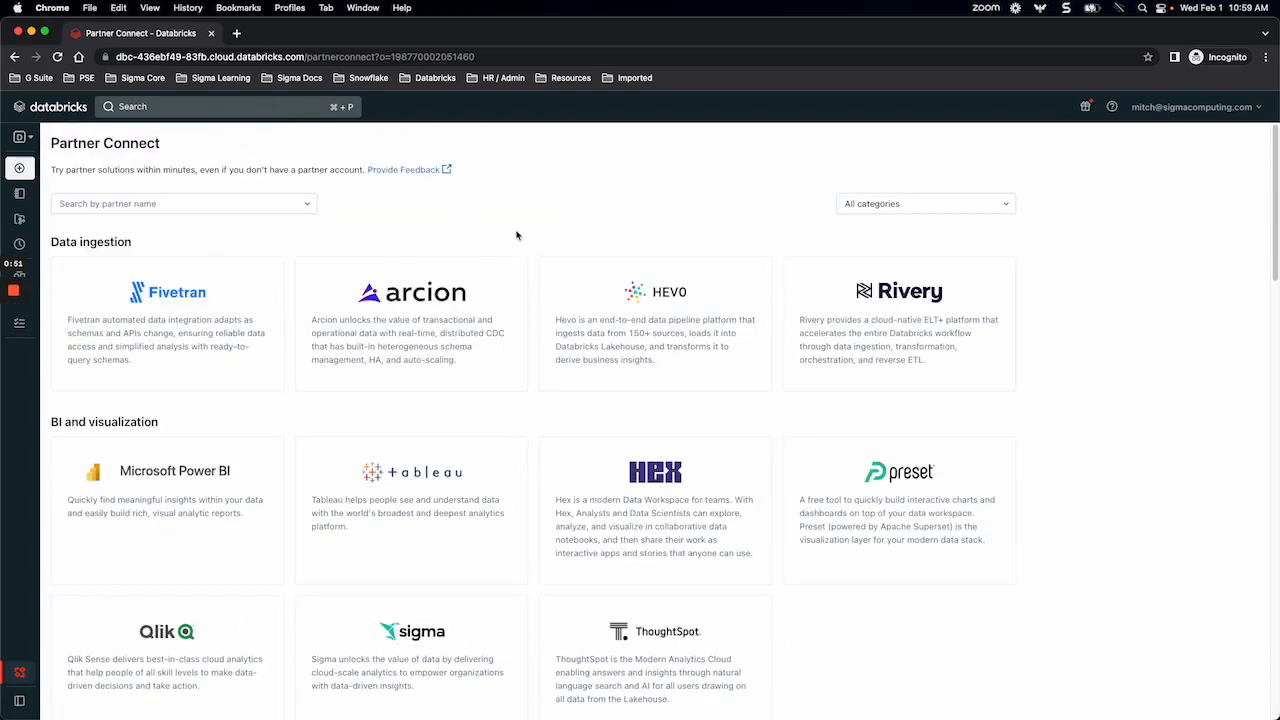
mouse_move(660, 200)
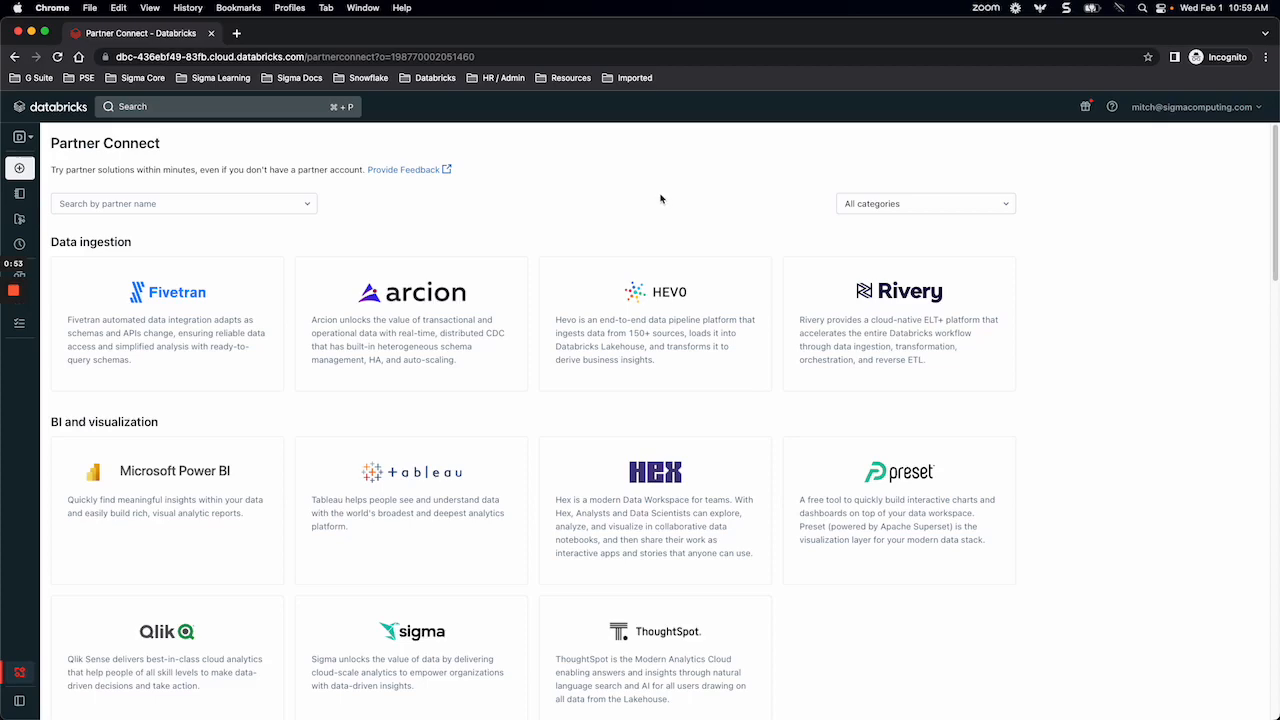
scroll("down", 3)
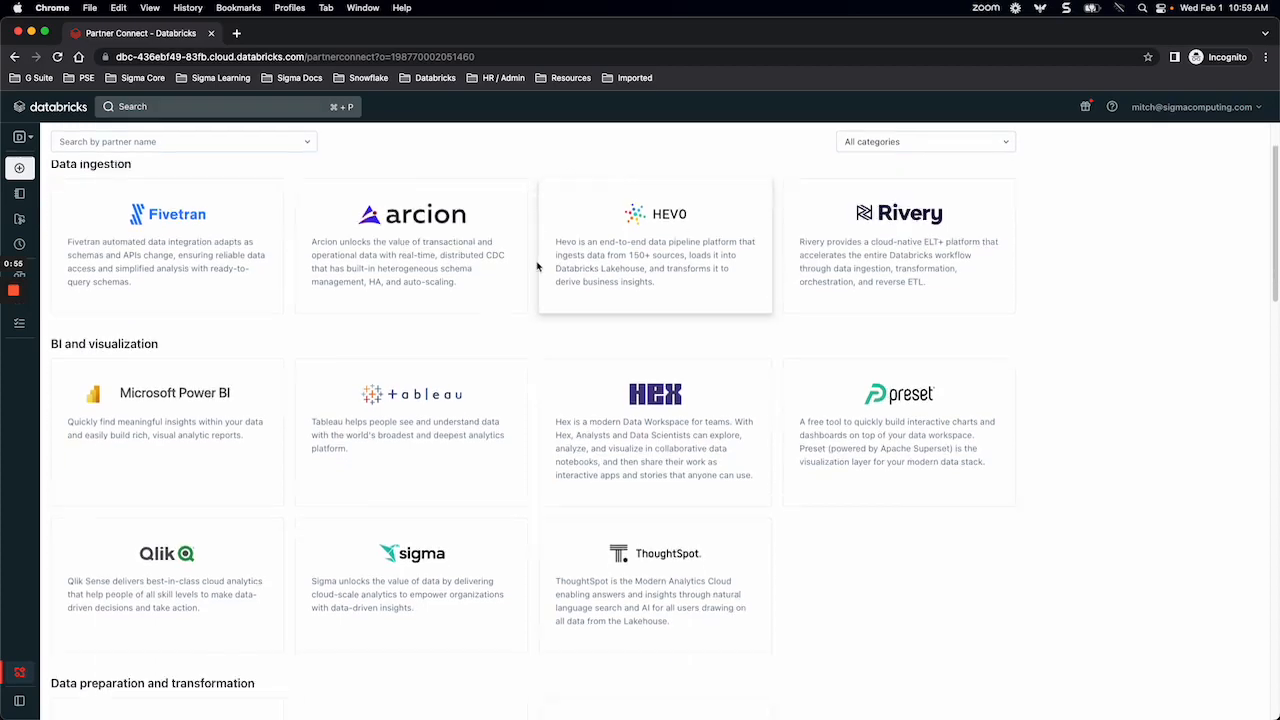
scroll("down", 3)
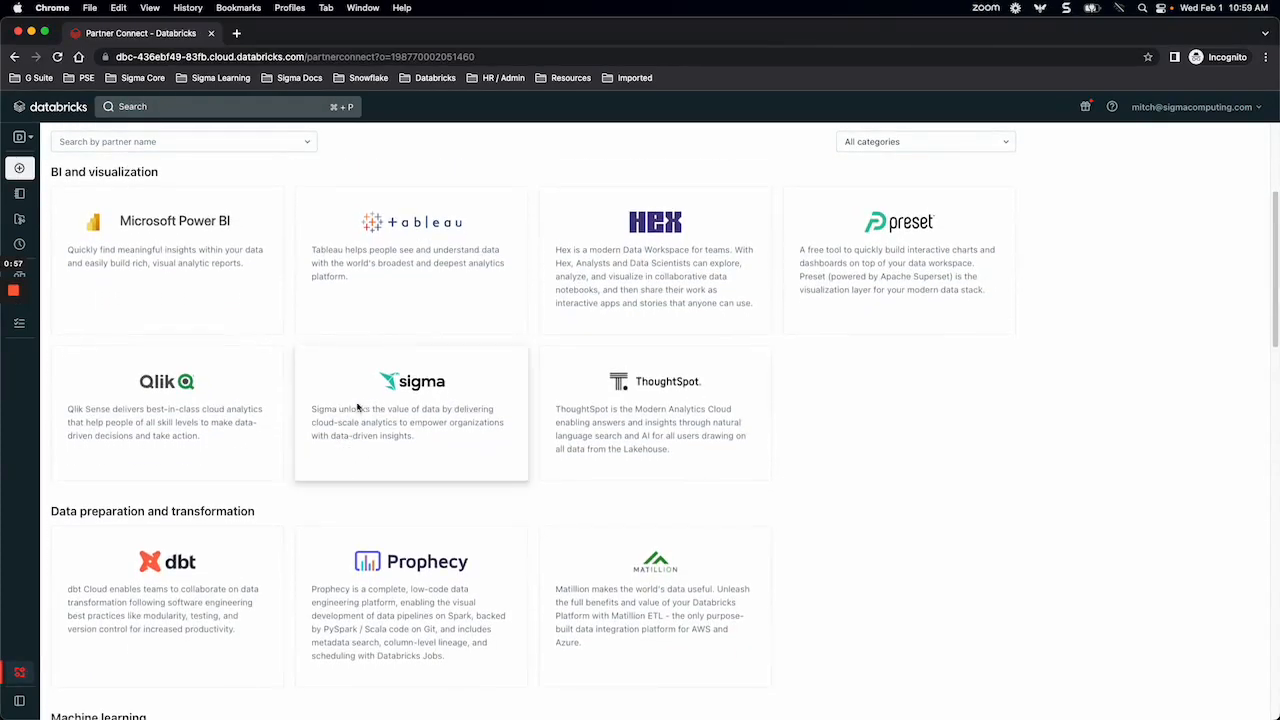
left_click(412, 410)
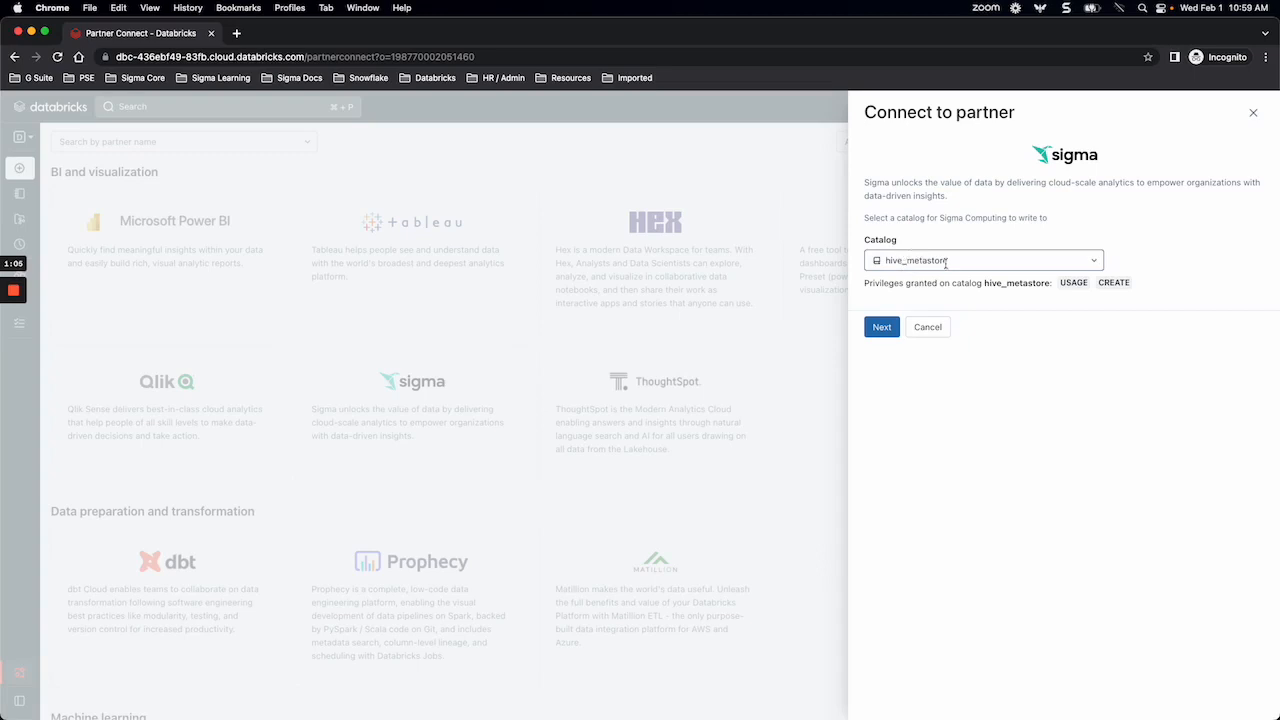
left_click(984, 260)
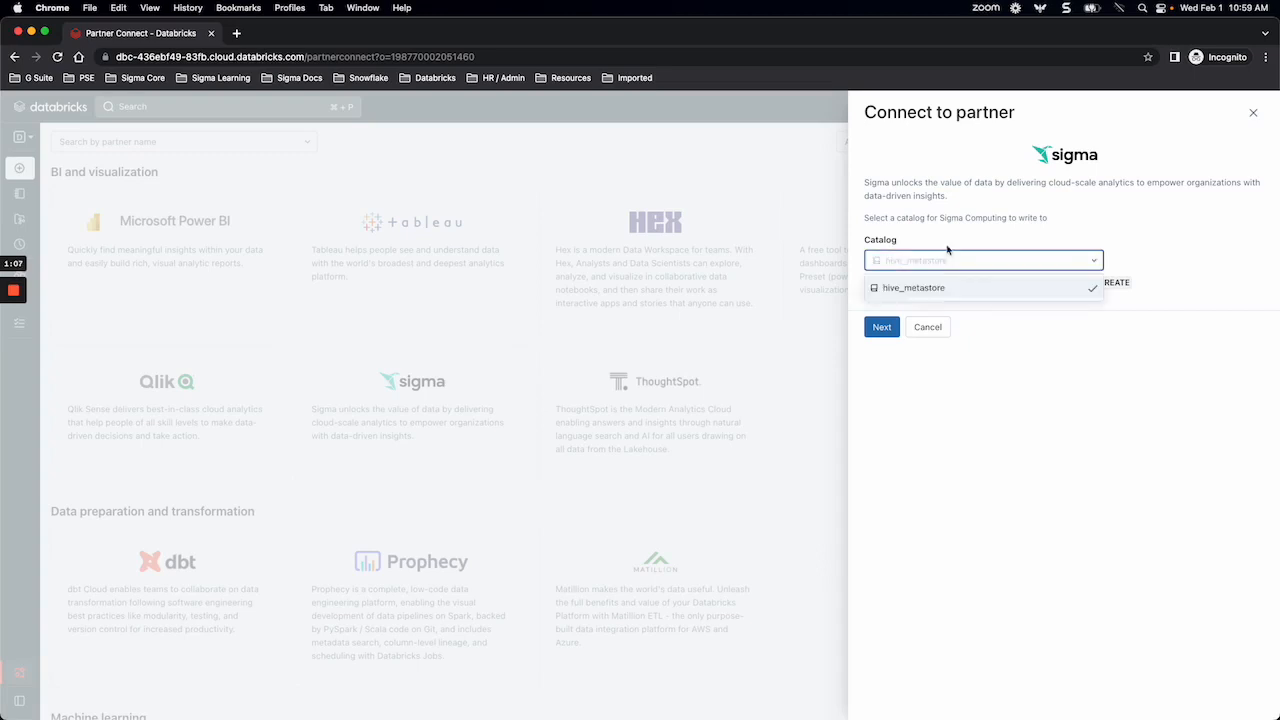
left_click(912, 288)
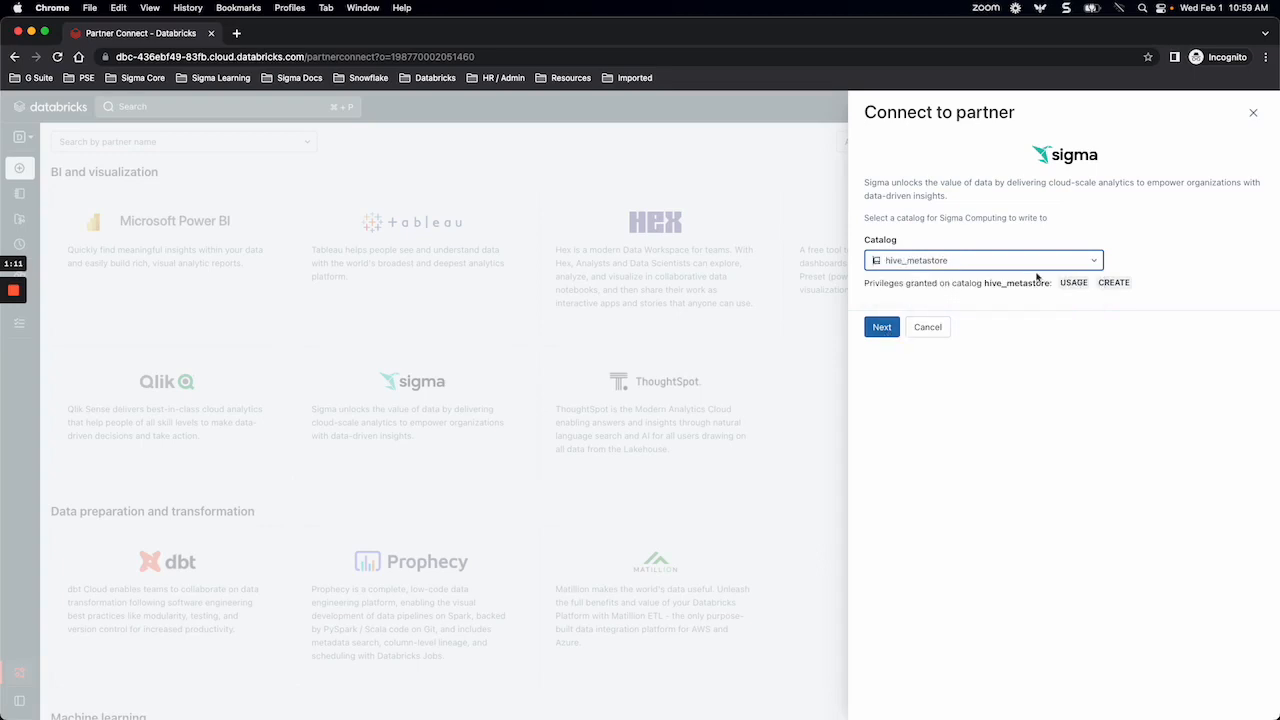
mouse_move(1072, 282)
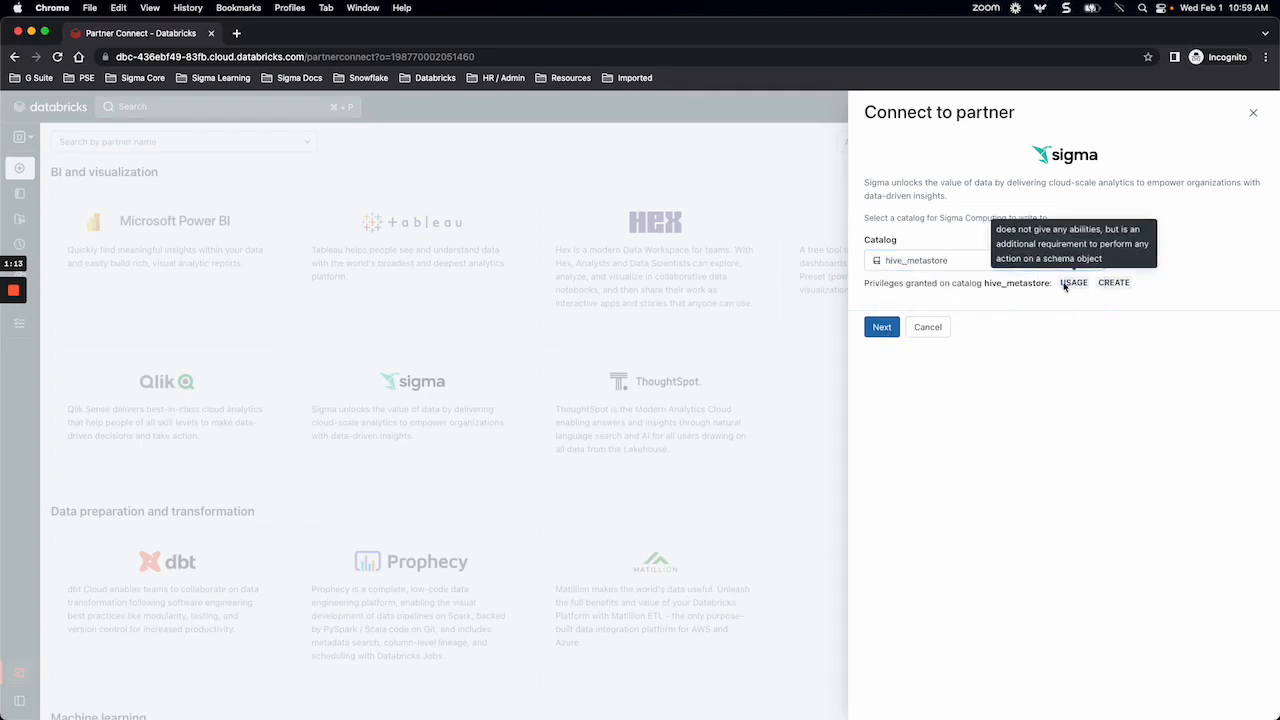
left_click(880, 328)
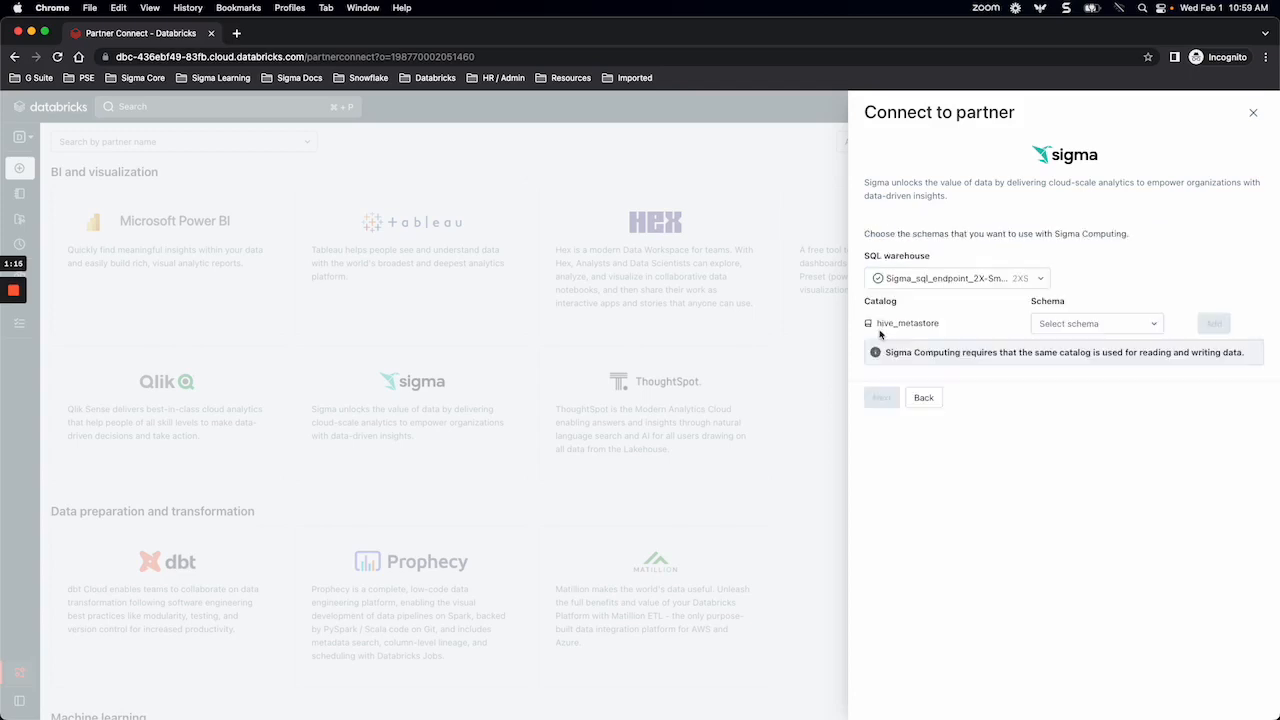
- Use the 2X-Small SQL warehouse, add the sigmatestdata schema, and continue to the resource review
left_click(1096, 324)
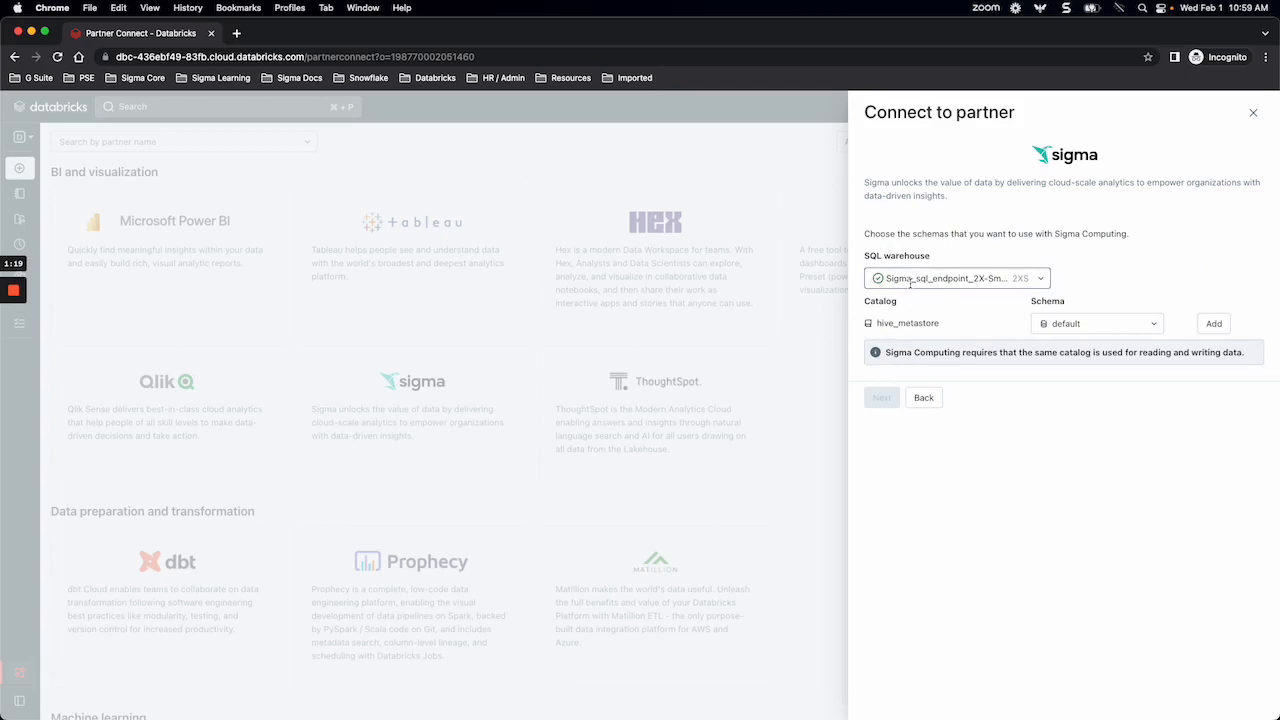
left_click(956, 278)
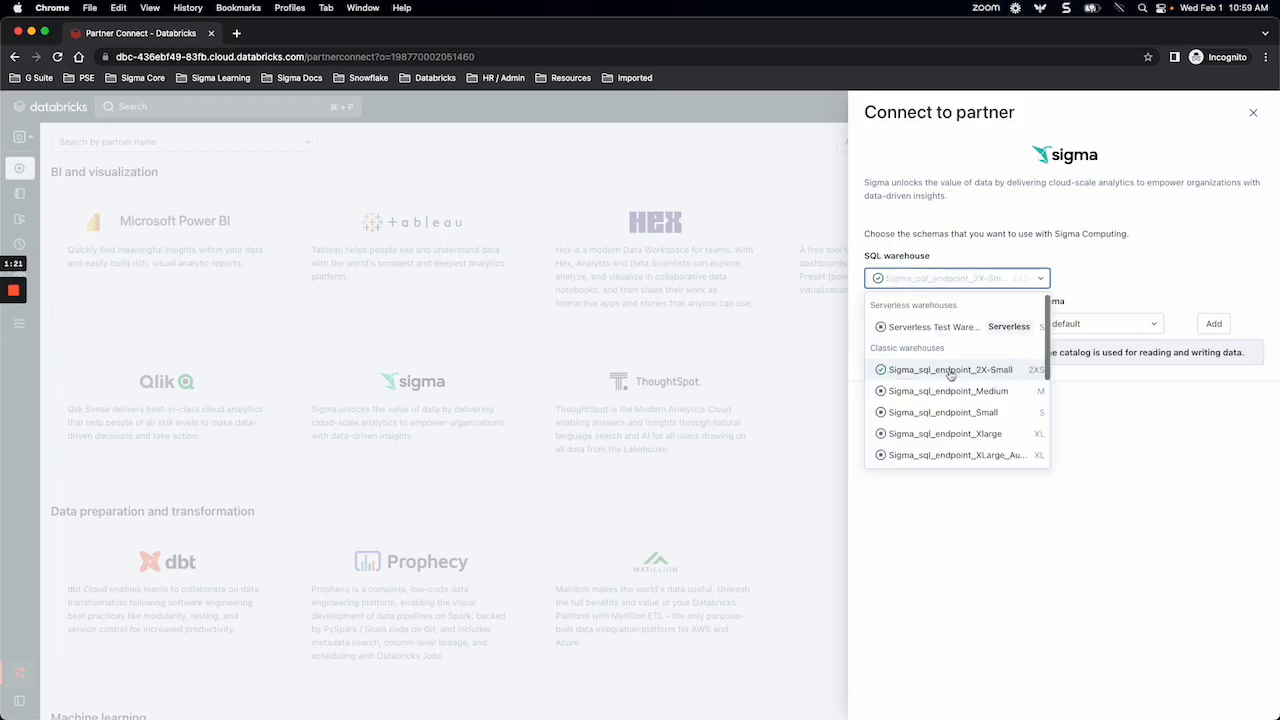
left_click(948, 368)
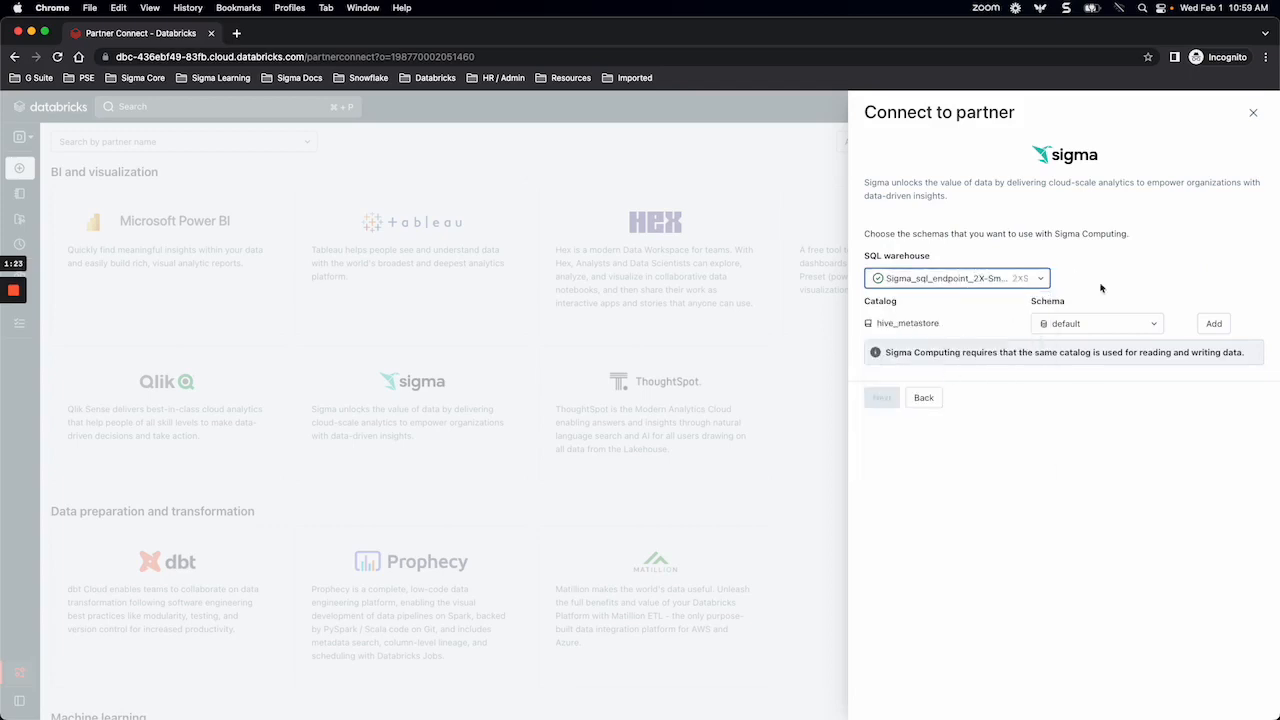
left_click(1096, 324)
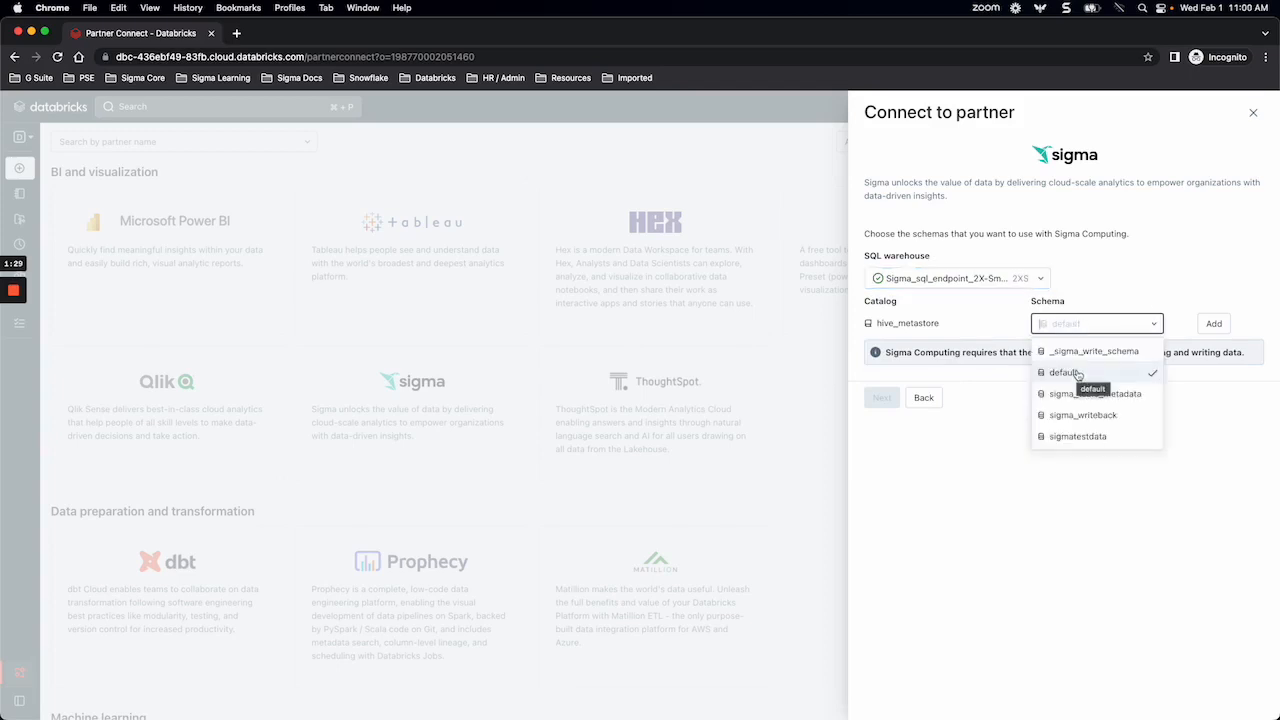
mouse_move(1076, 436)
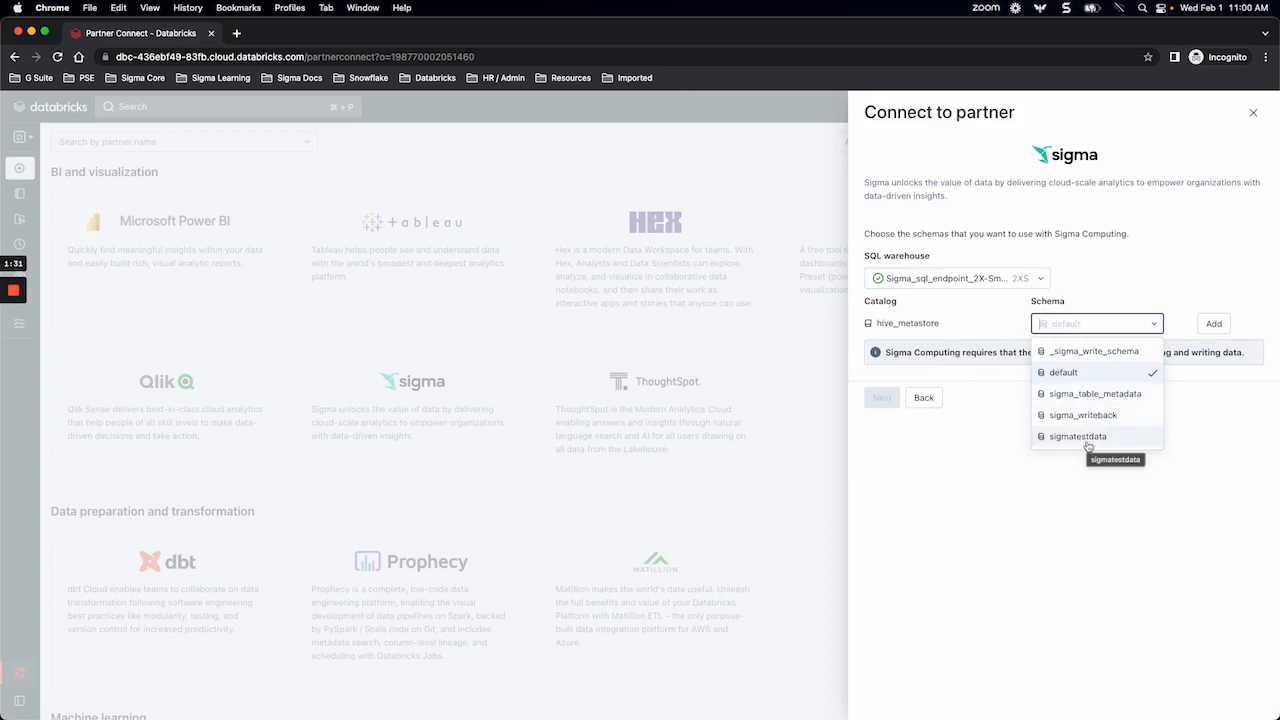
left_click(1076, 436)
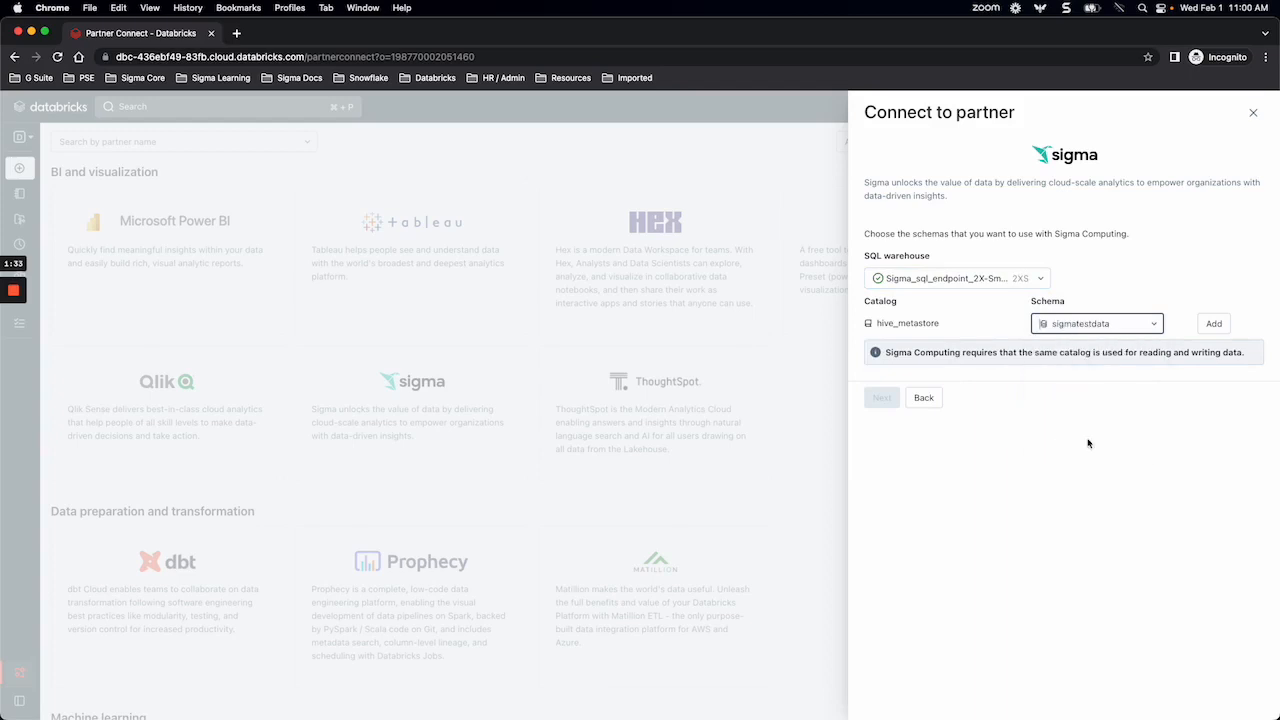
left_click(1212, 324)
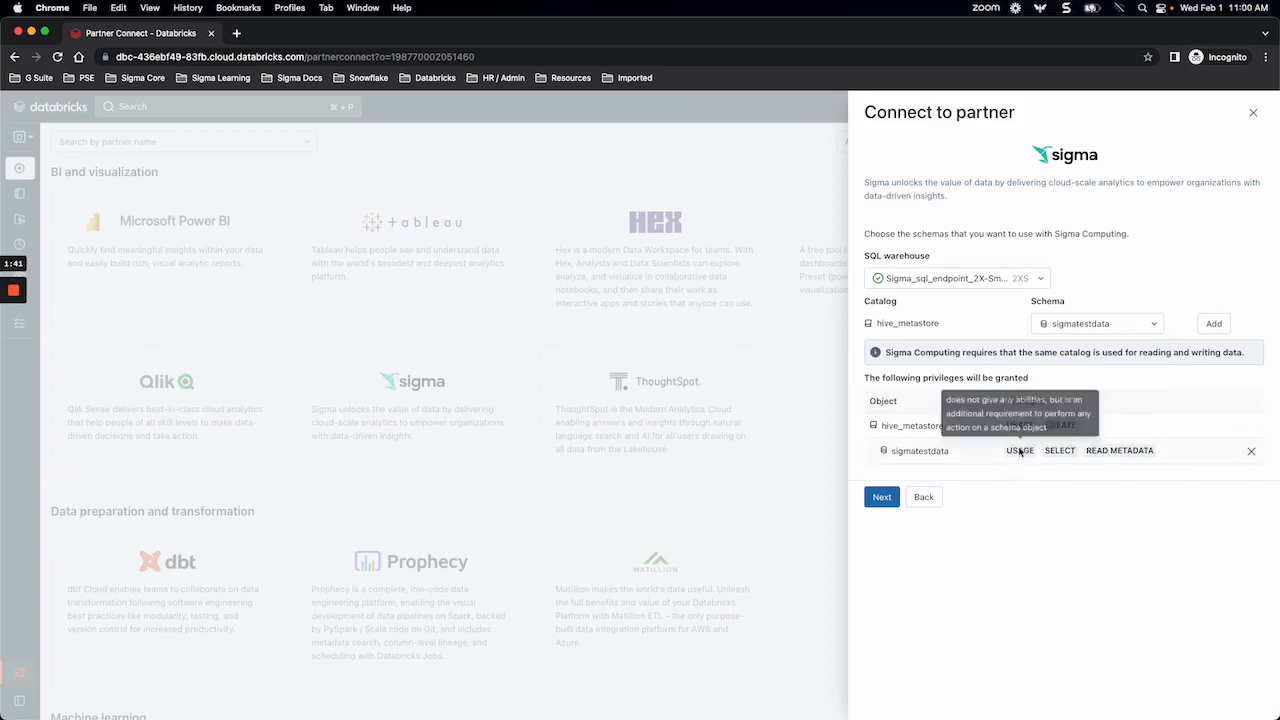
mouse_move(1020, 424)
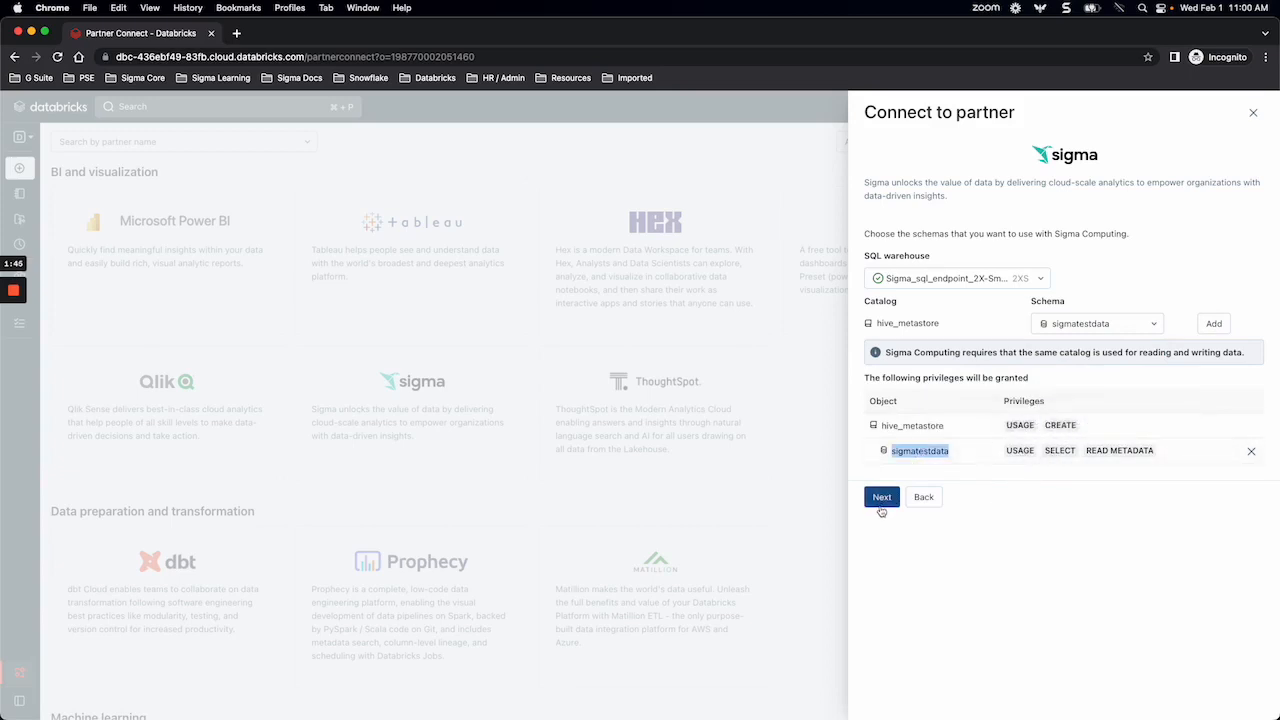
left_click(880, 496)
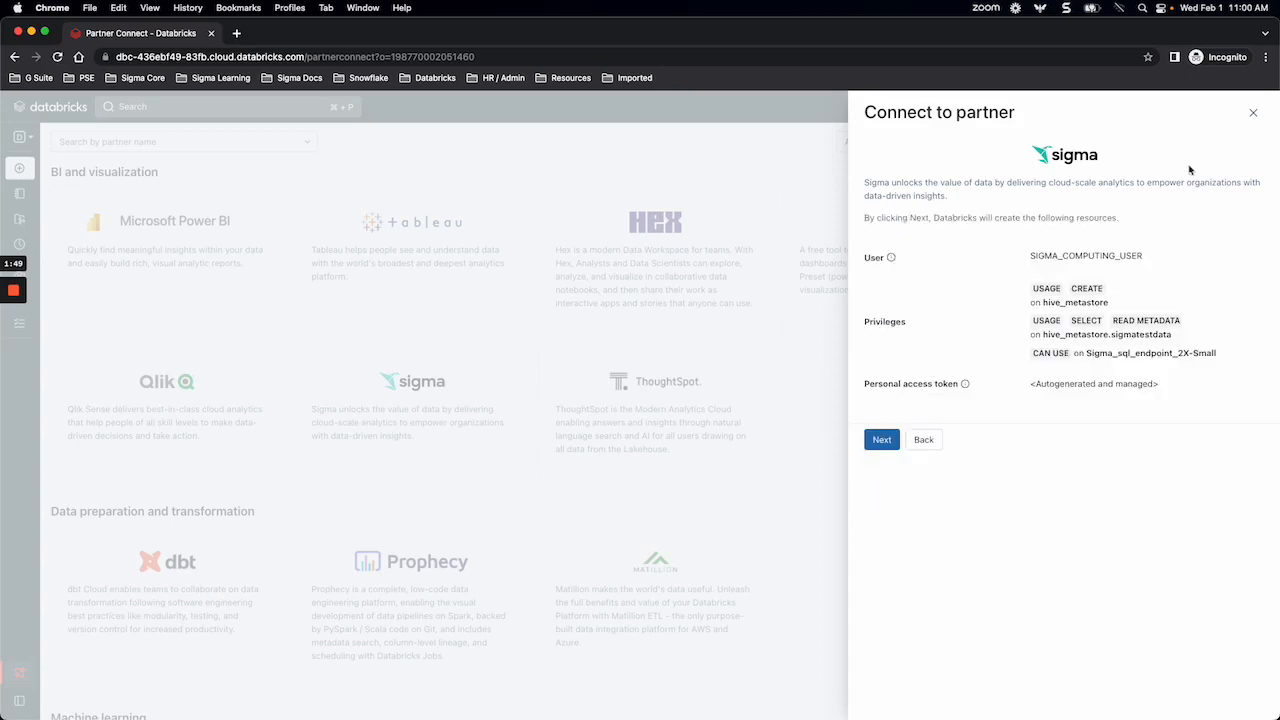
mouse_move(1022, 360)
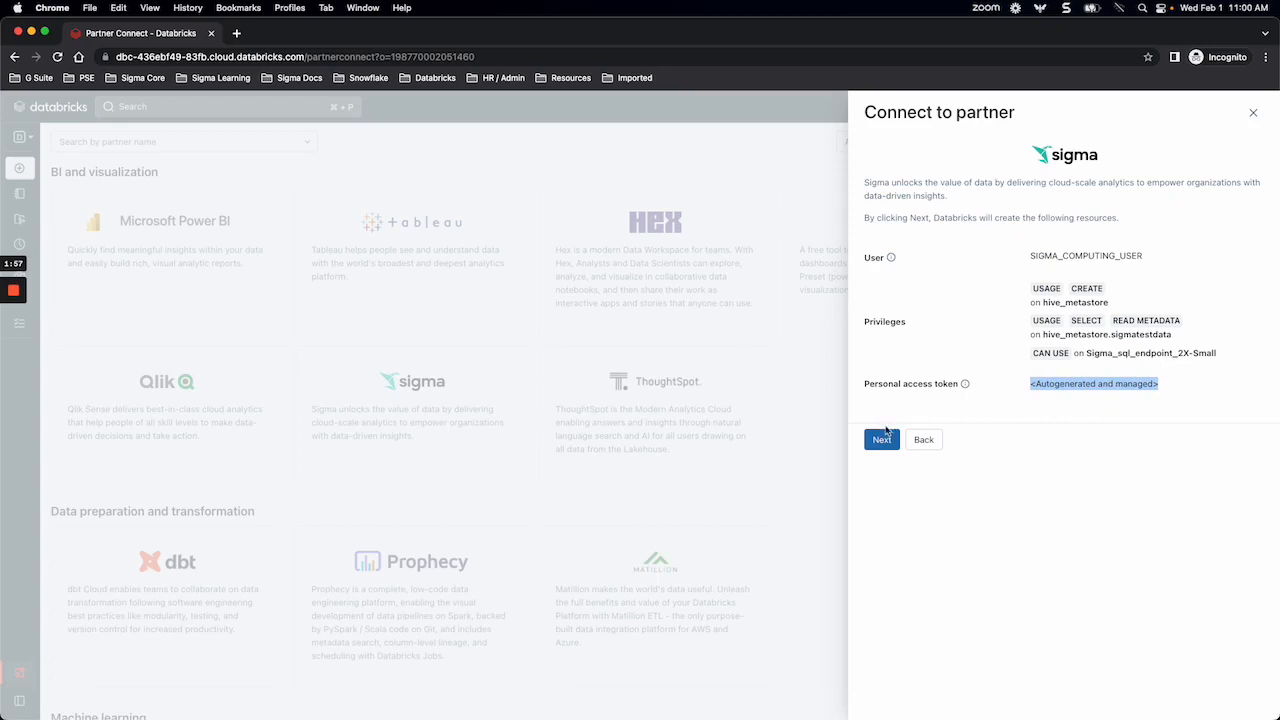
- Confirm creation of the Sigma Computing user, privileges and autogenerated access token
left_click(880, 440)
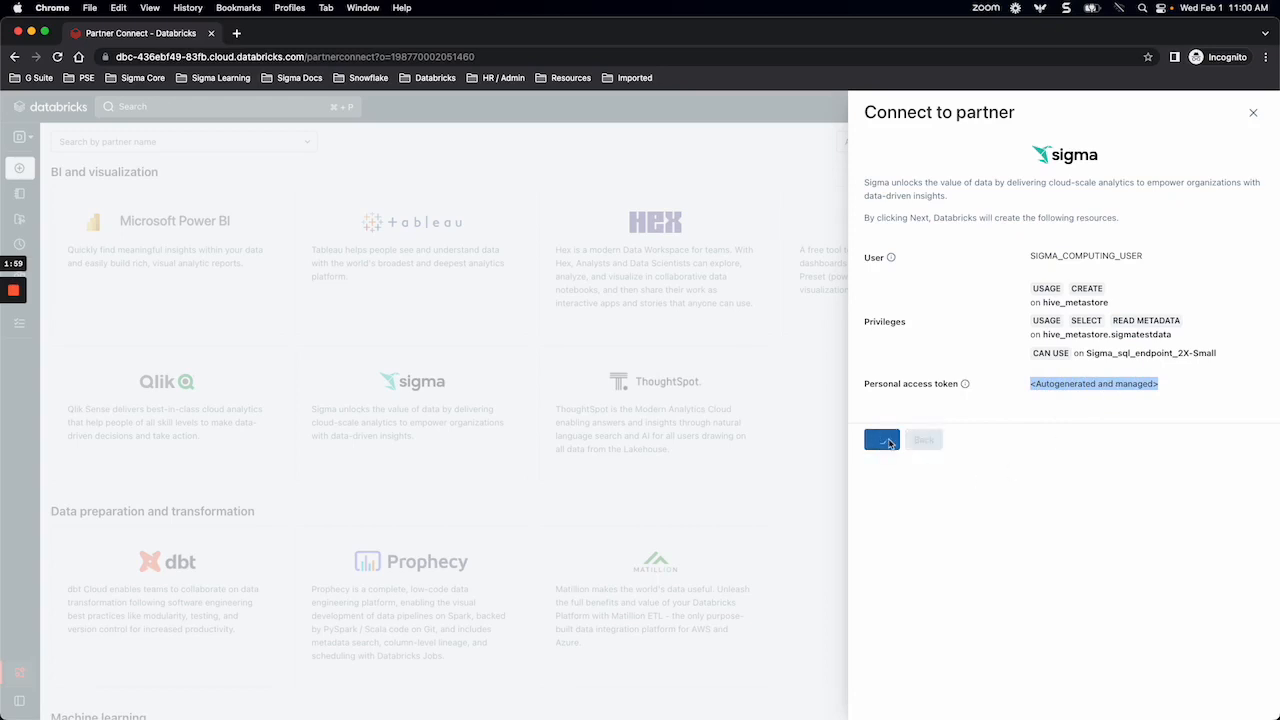
left_click(880, 440)
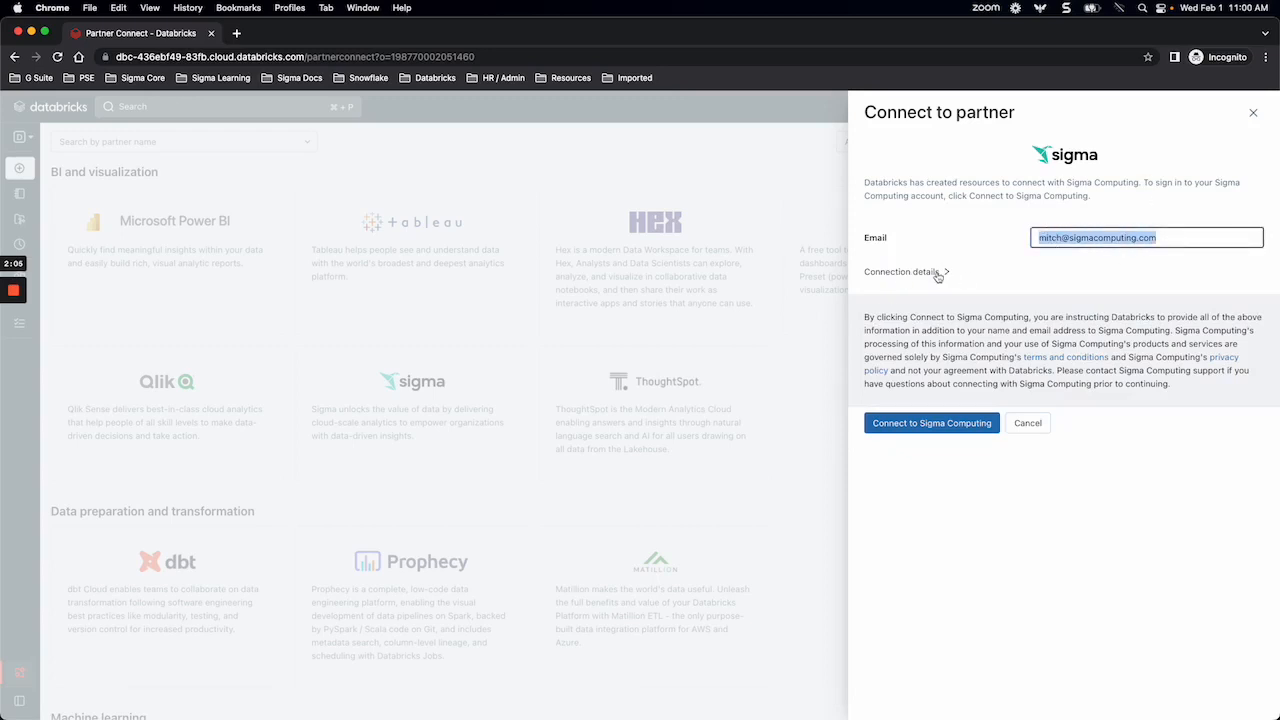
- Check the connection details, then connect to Sigma Computing with these resources
left_click(902, 272)
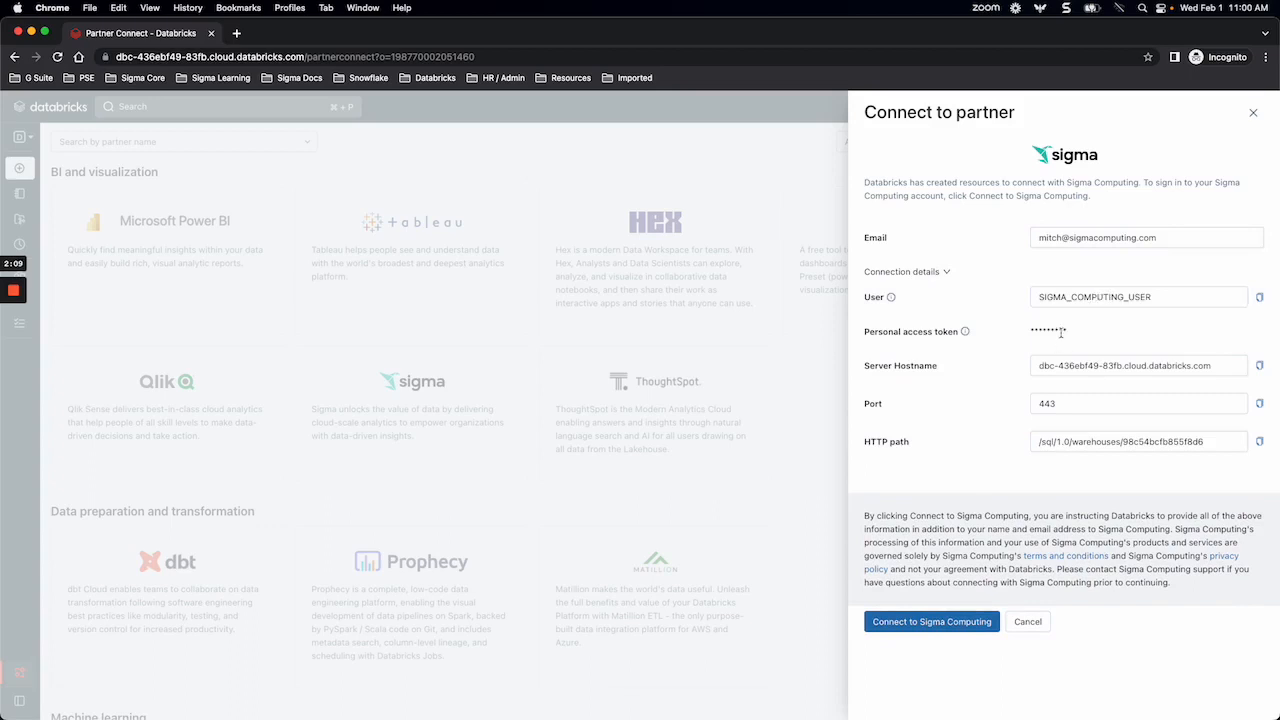
mouse_move(1024, 352)
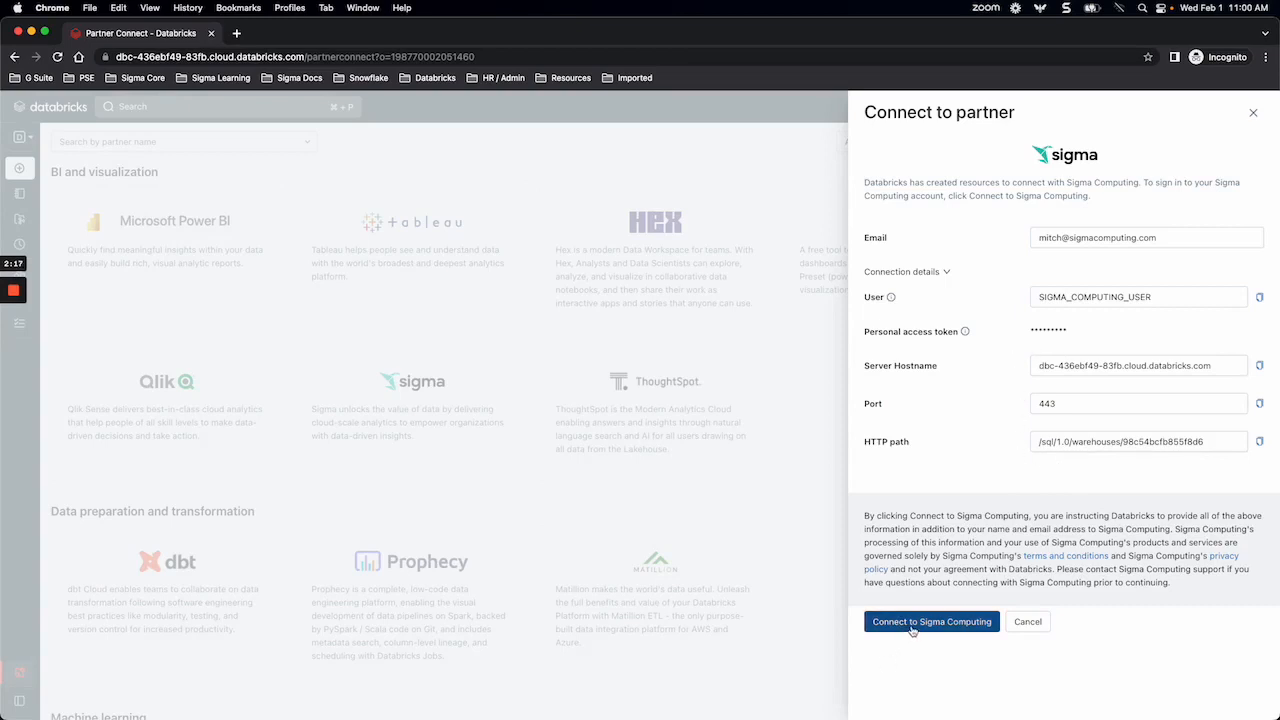
left_click(932, 620)
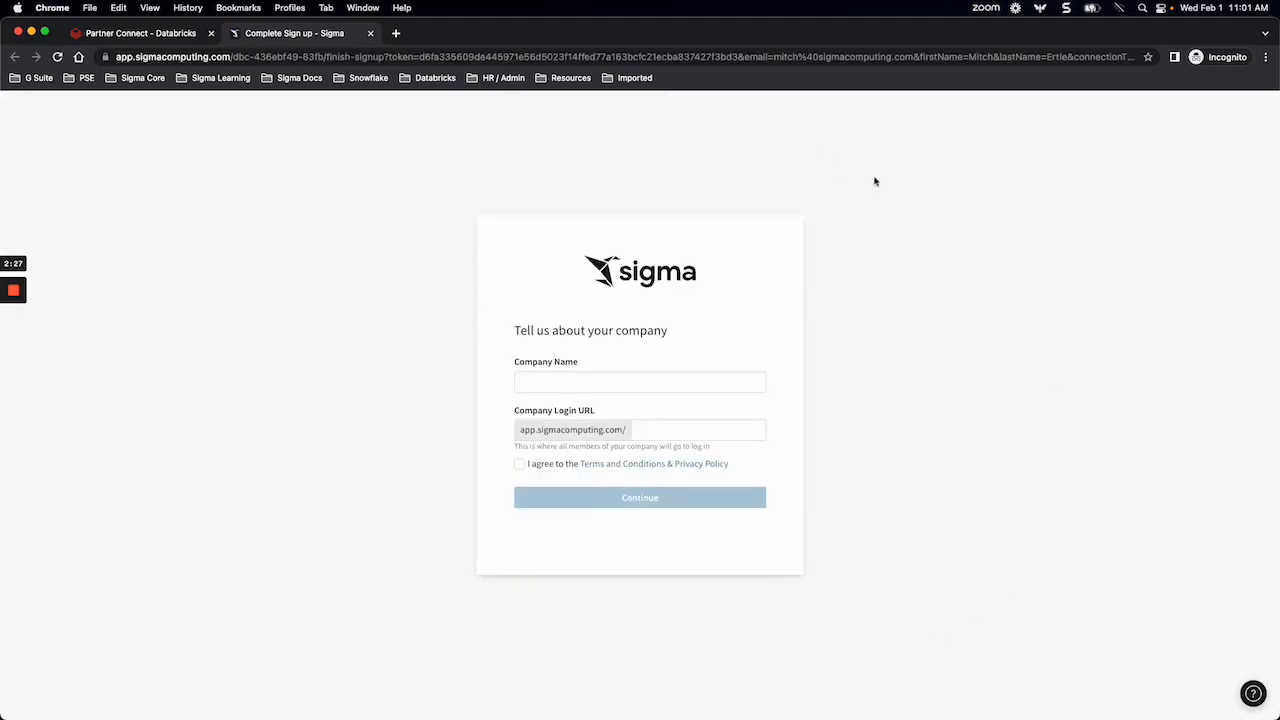
mouse_move(688, 244)
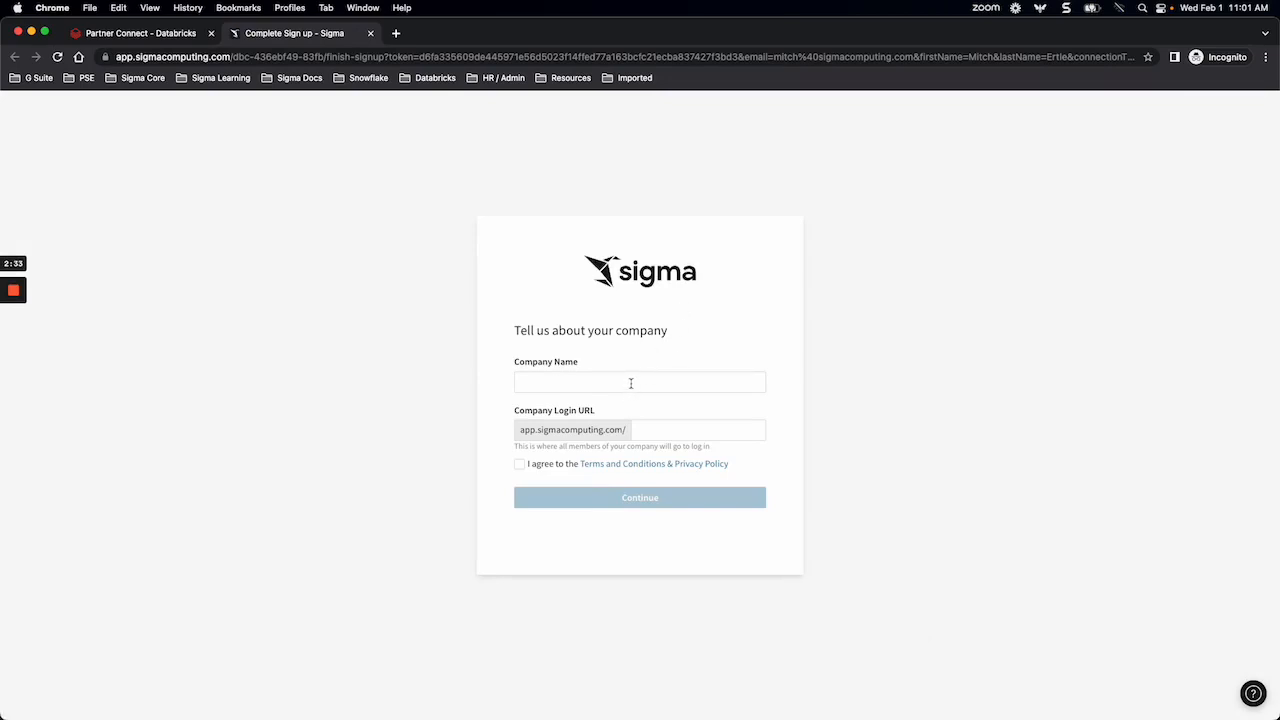
- Enter company name pse-test, accept the terms, and set login URL pse-test1
type("pse-test")
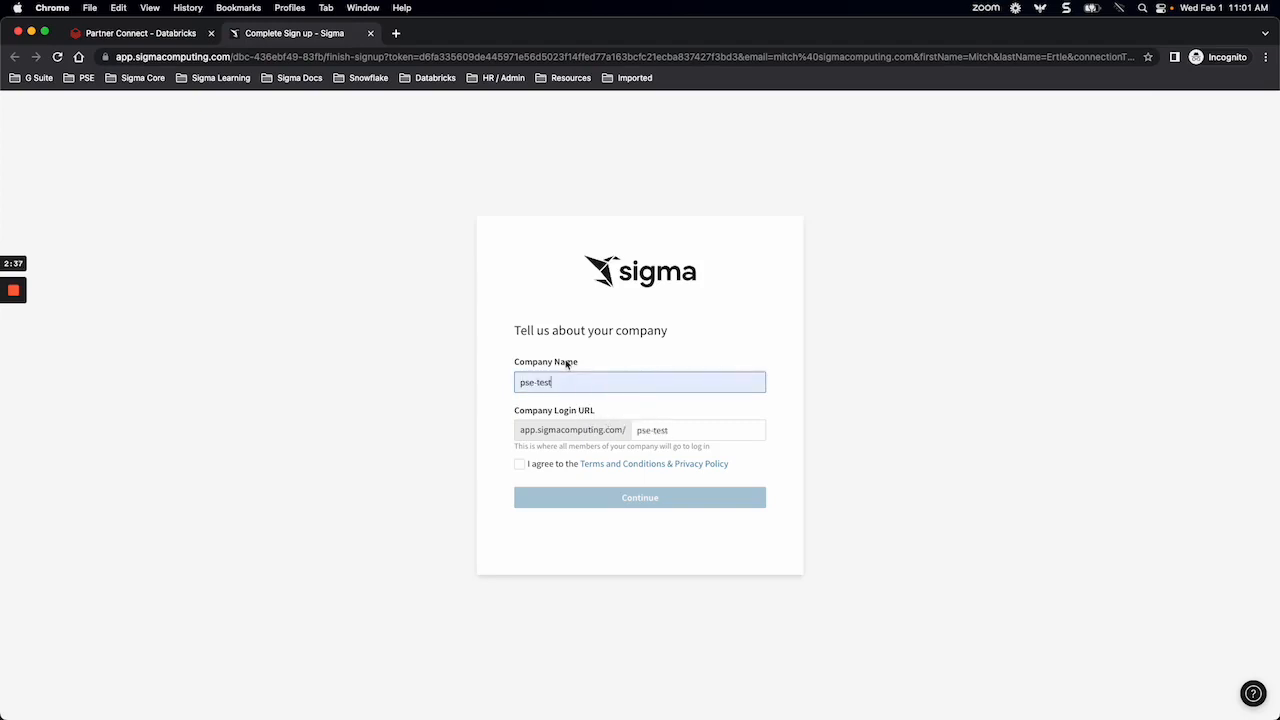
left_click(520, 464)
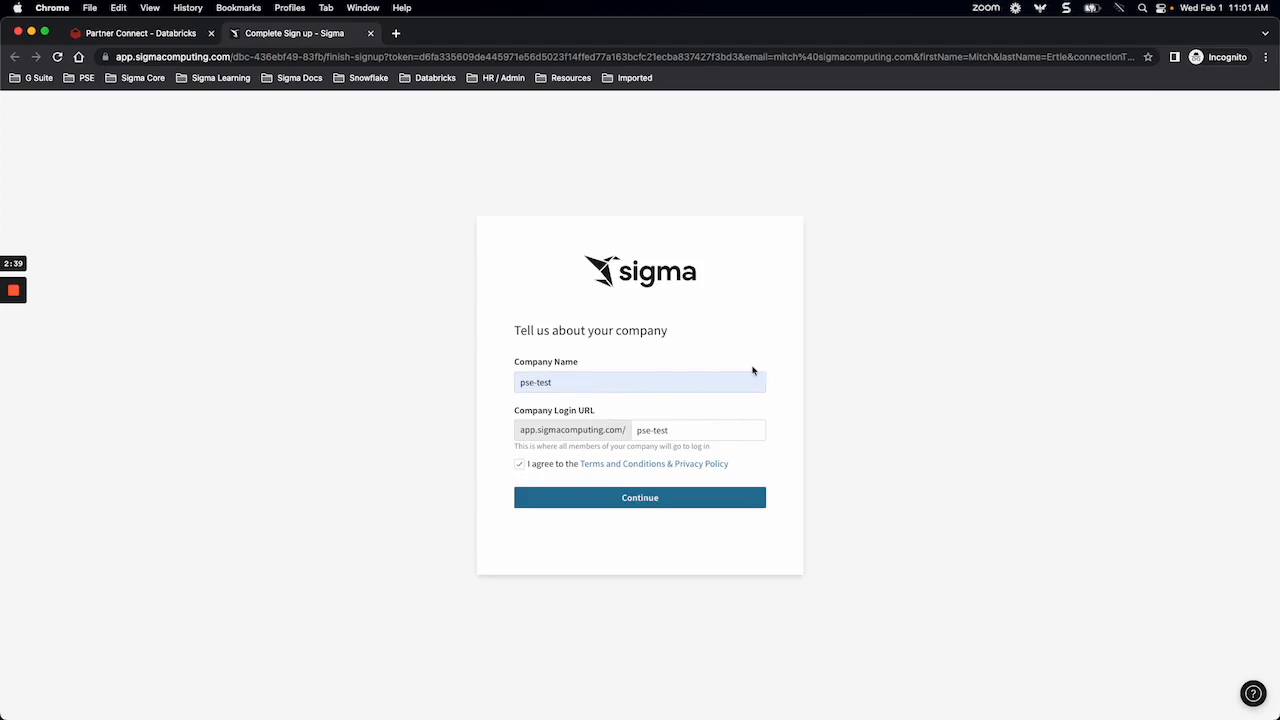
type("1")
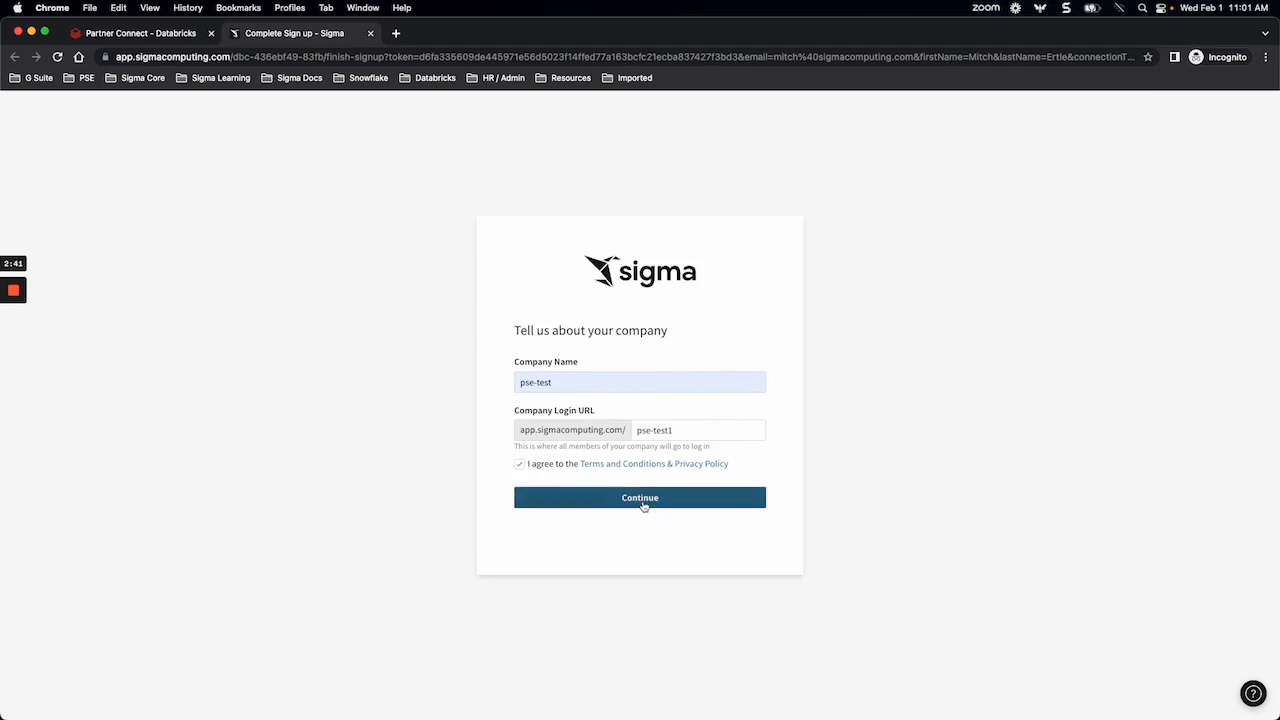